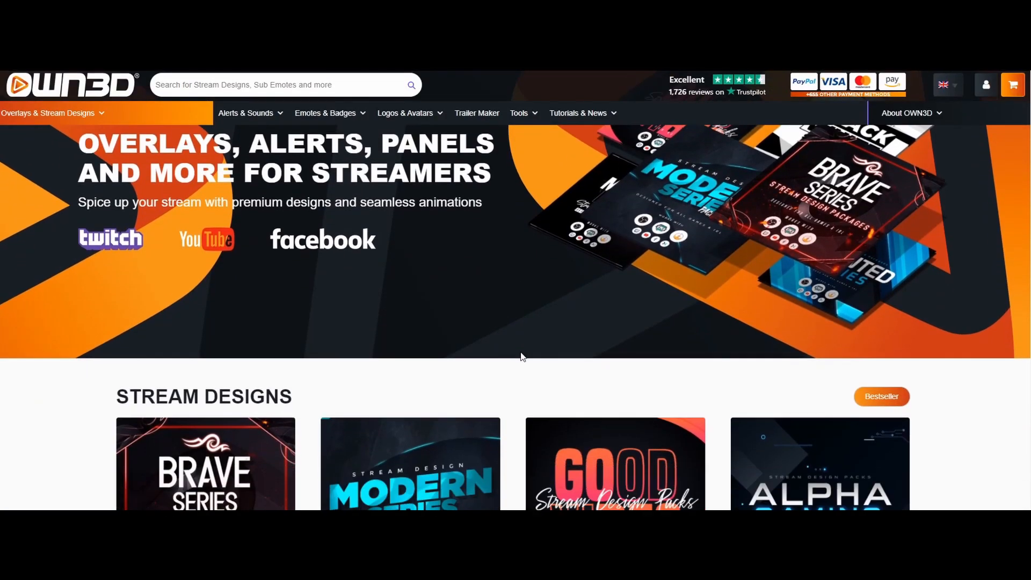
Run the Ookla speed test, getting 7 ms ping, 72.89 Mbps down and 18.72 Mbps up
scroll(down, 3)
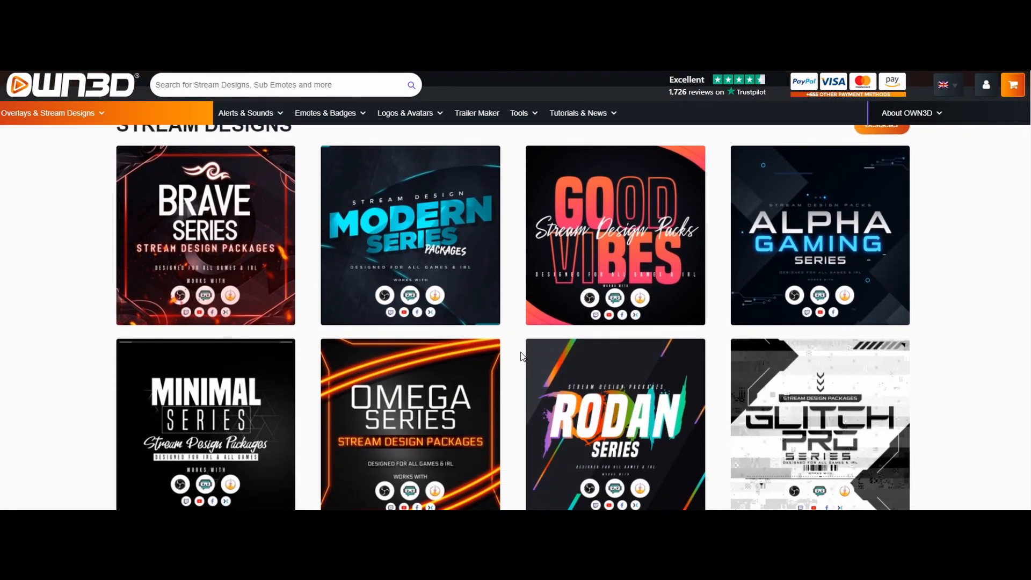
scroll(down, 3)
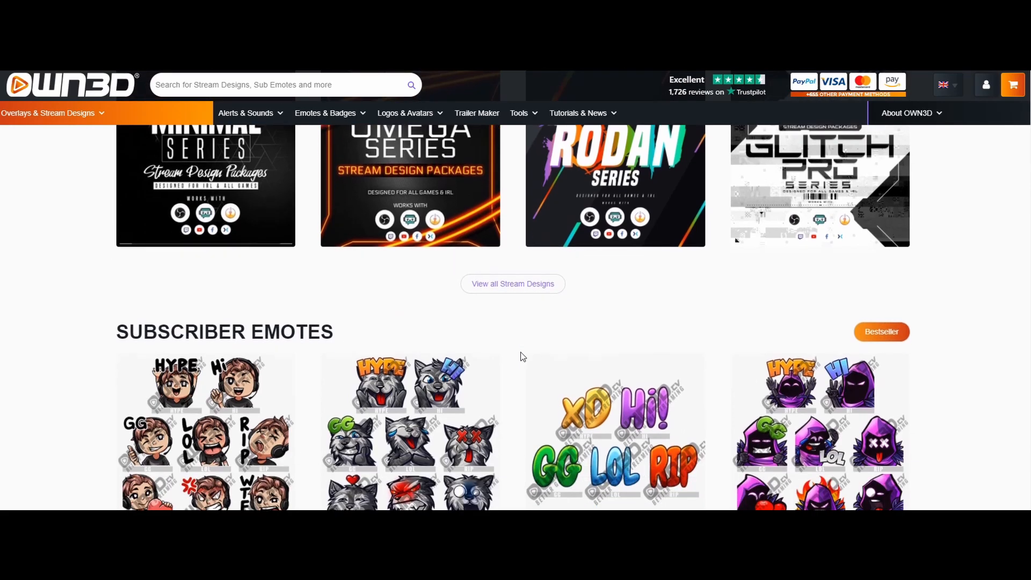
scroll(down, 3)
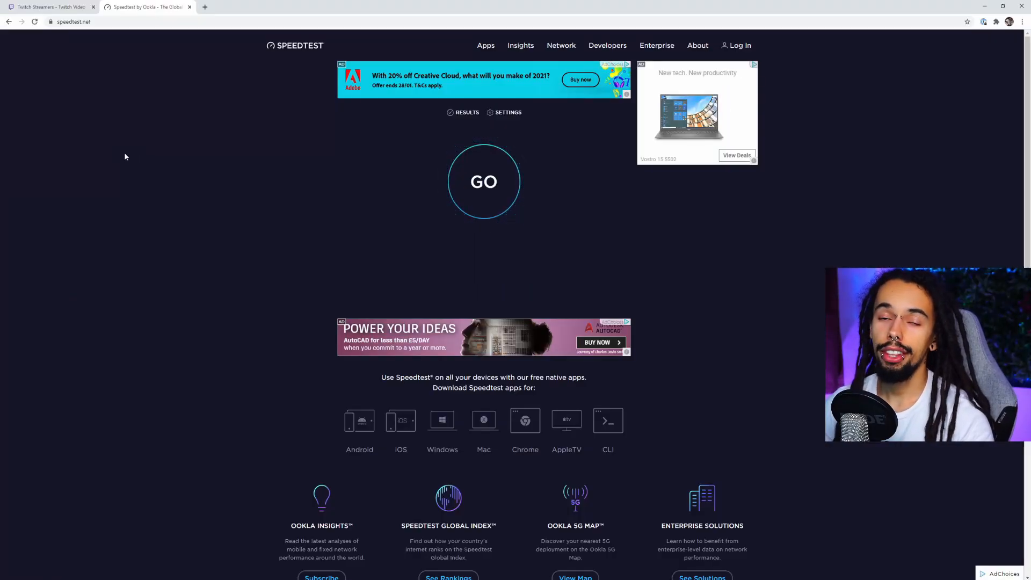
mouse_move(337, 187)
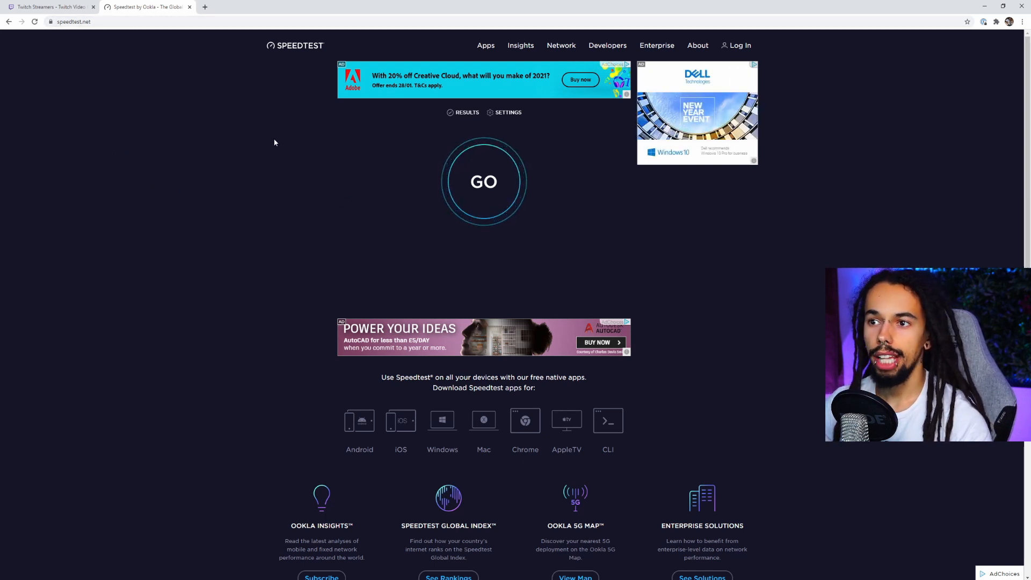
click(483, 182)
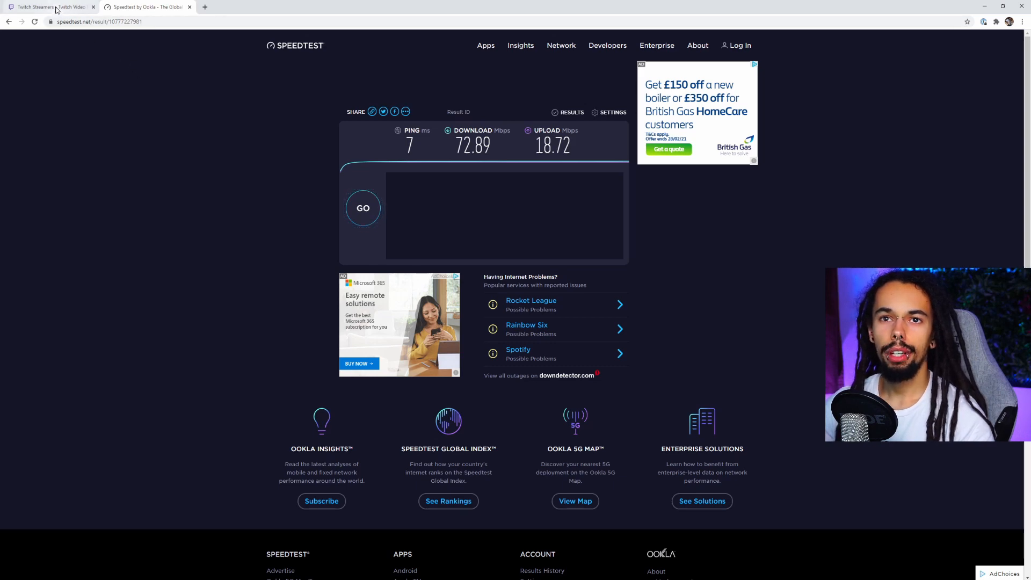
Review Twitch's NVENC and x264 encoding specs, then return to Streamlabs OBS
click(46, 6)
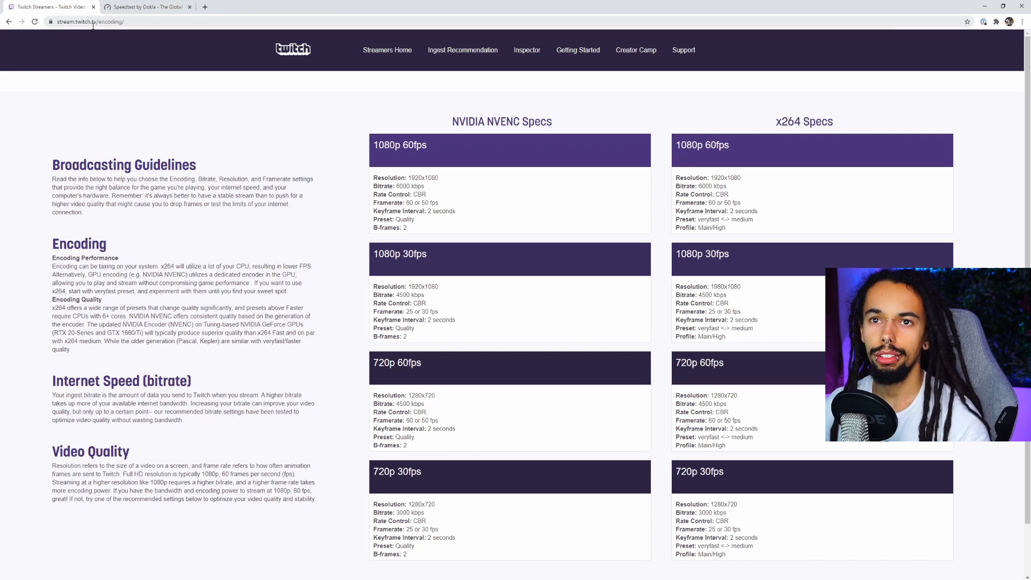
mouse_move(542, 155)
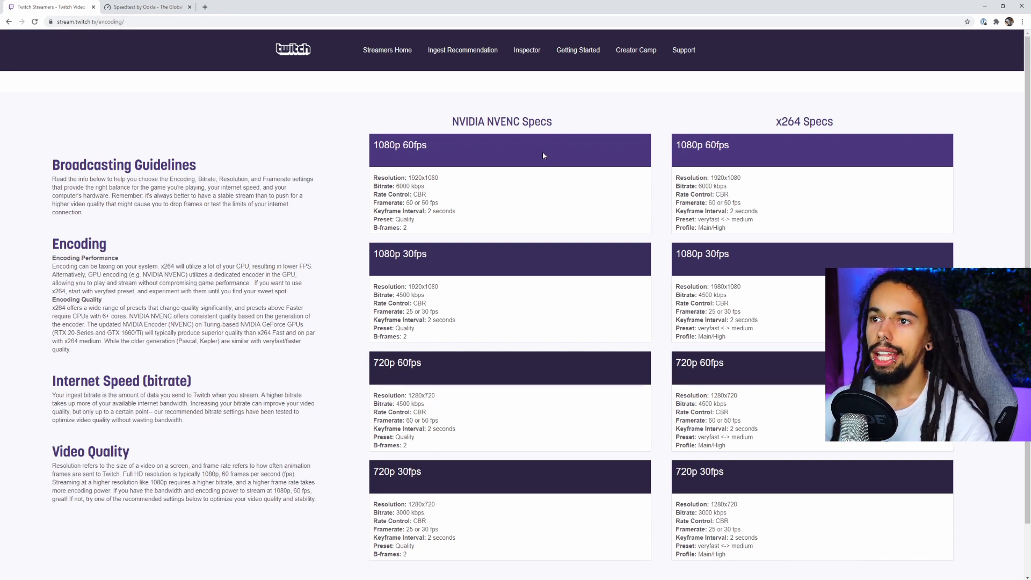
mouse_move(430, 286)
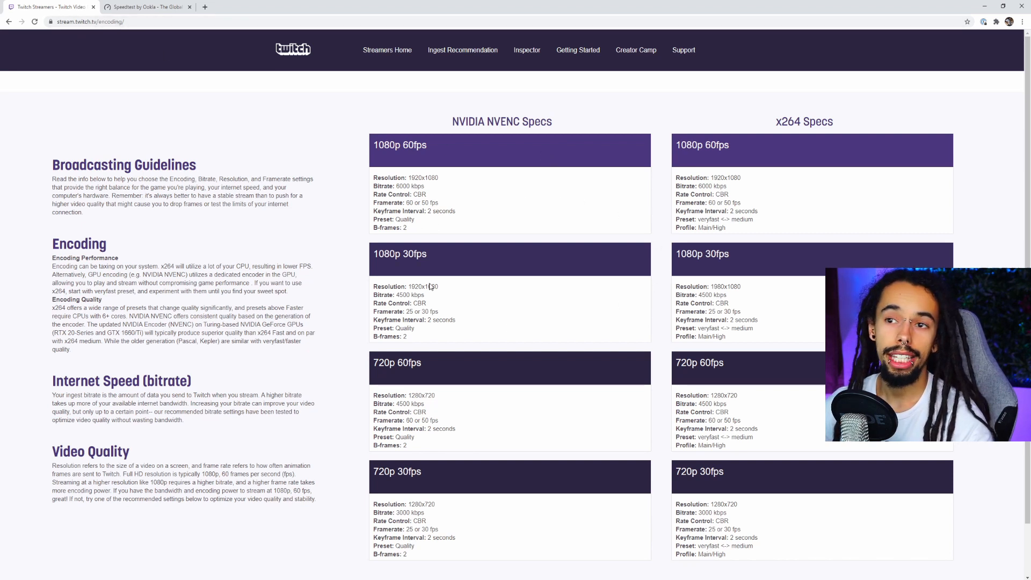
click(146, 6)
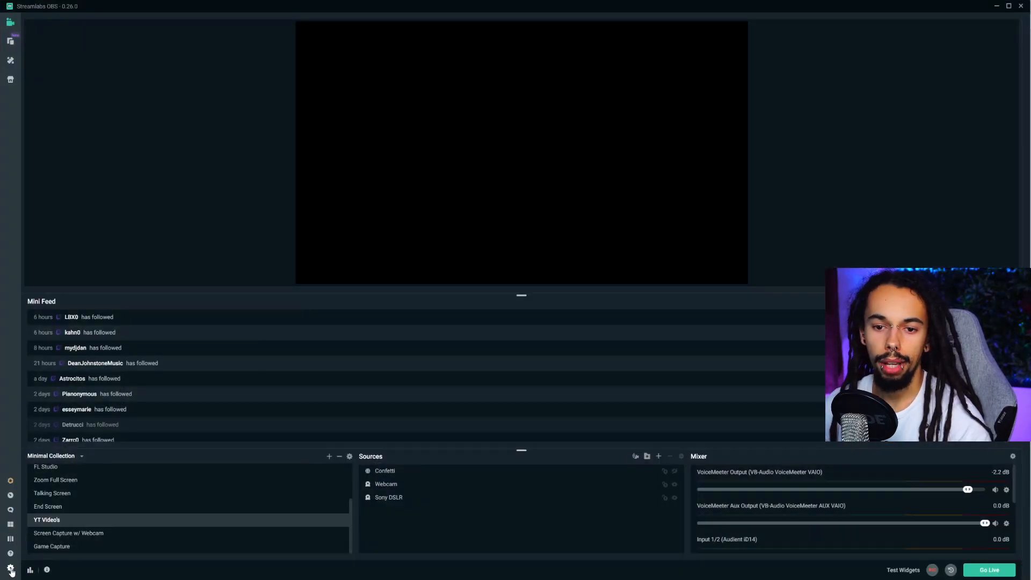
Show the Advanced output settings with NVENC, CBR 4500, 2 s keyframes and Quality preset
click(10, 569)
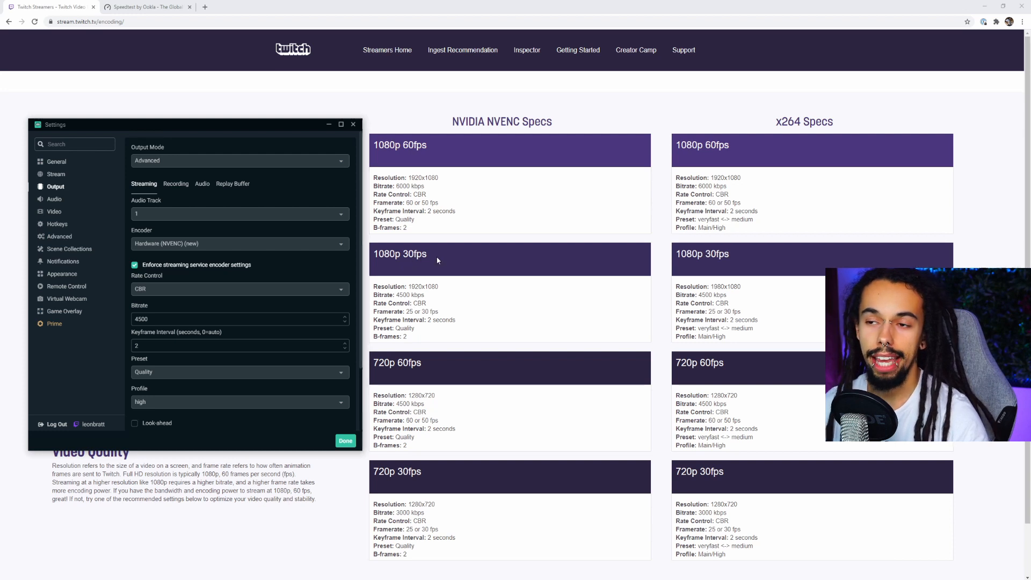
mouse_move(410, 243)
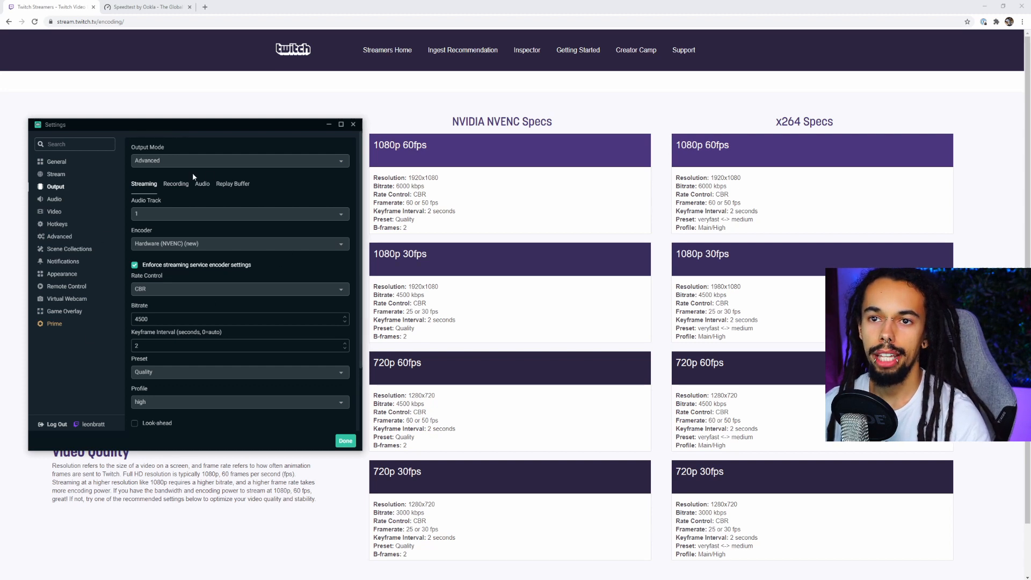
click(239, 160)
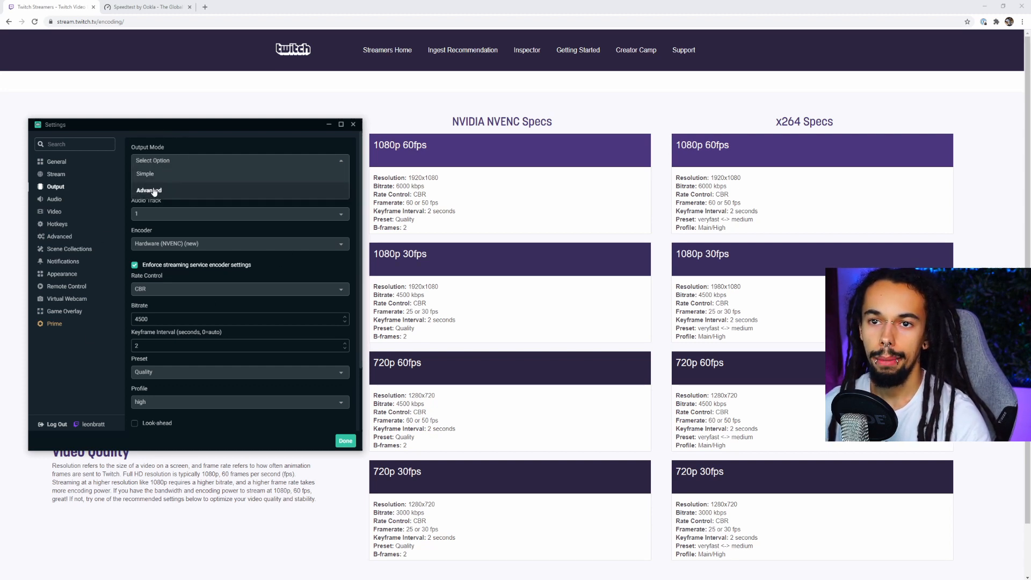
click(148, 190)
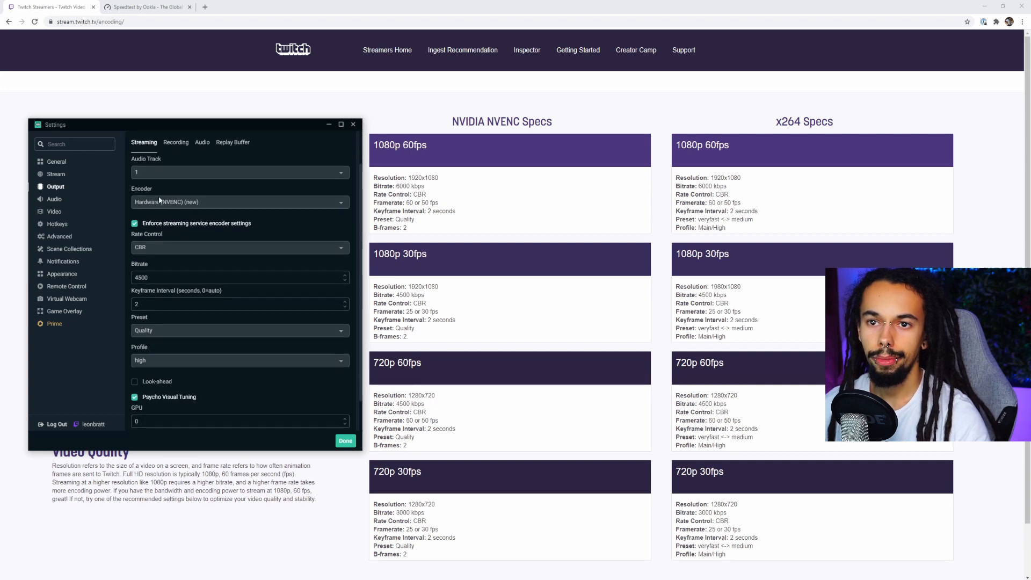
click(238, 171)
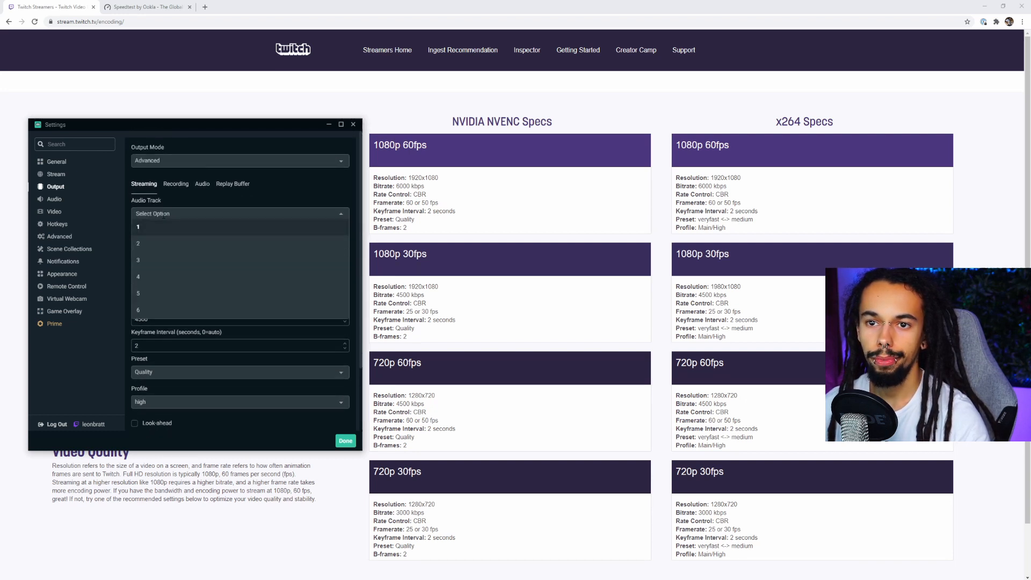
click(138, 226)
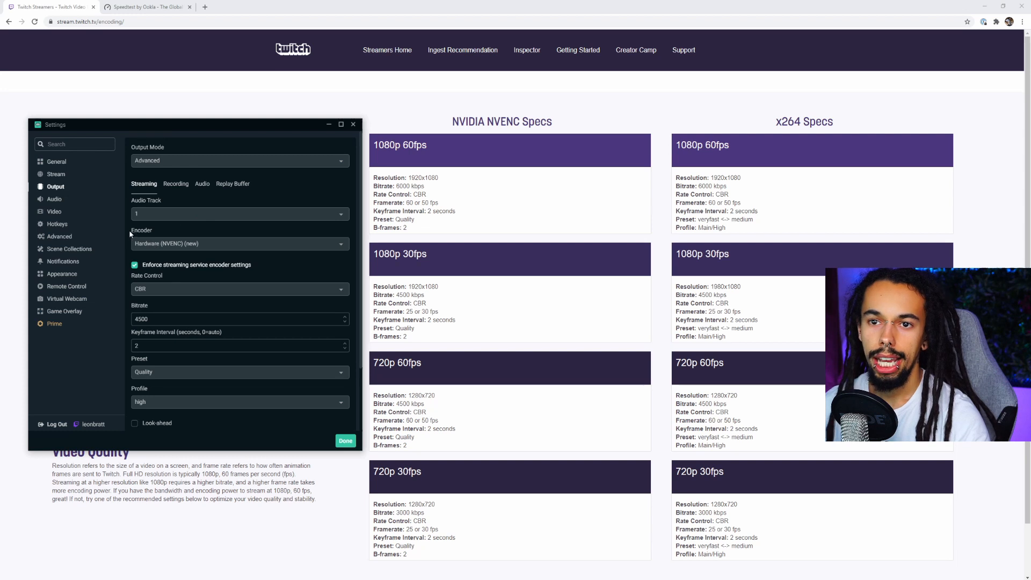
mouse_move(168, 250)
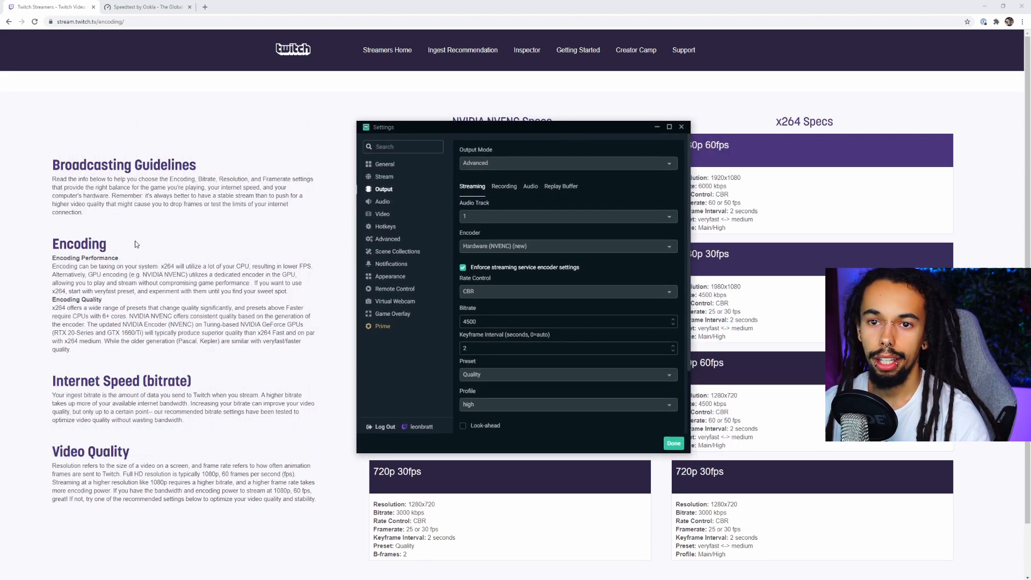
click(566, 246)
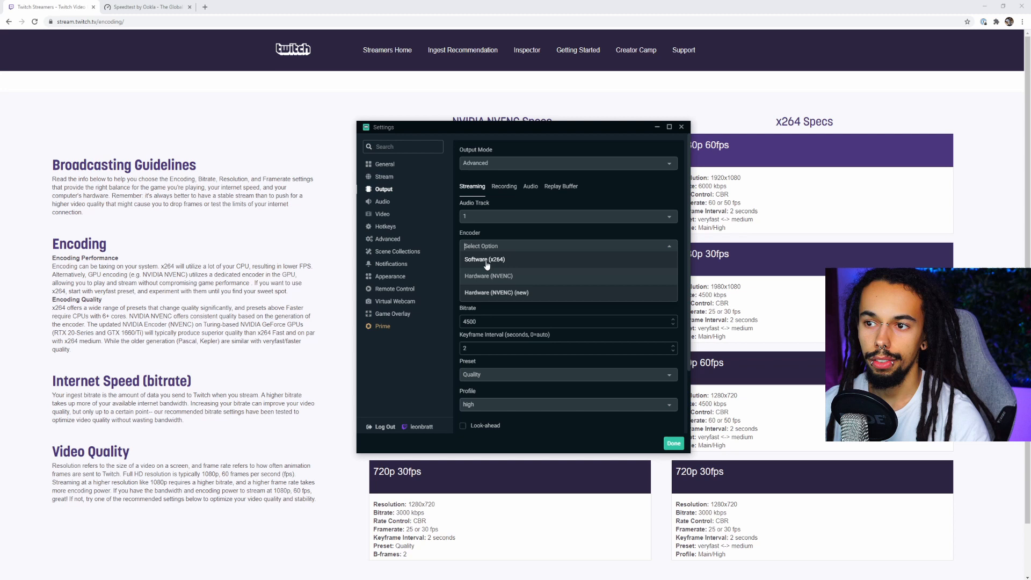
mouse_move(502, 267)
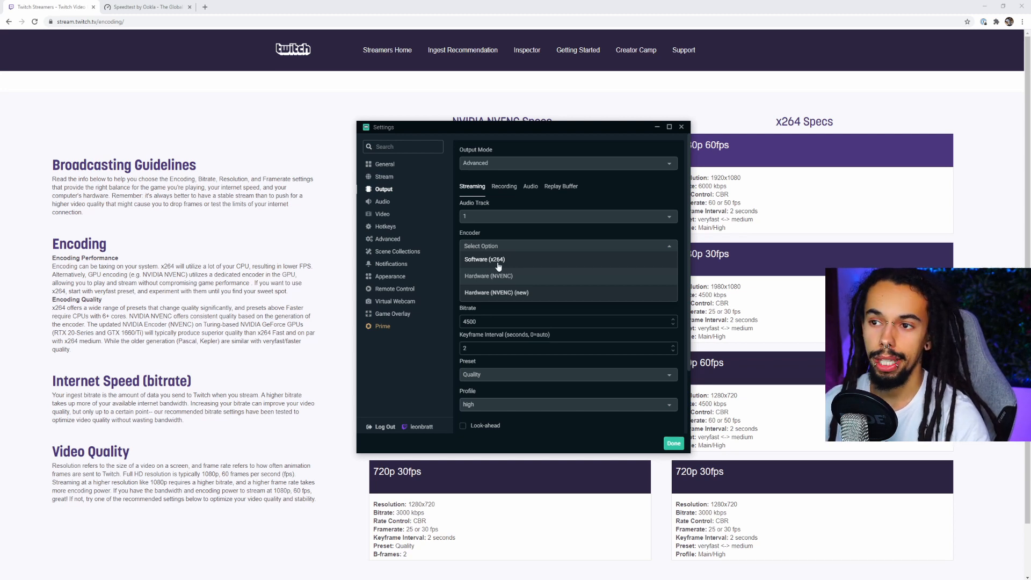
mouse_move(533, 295)
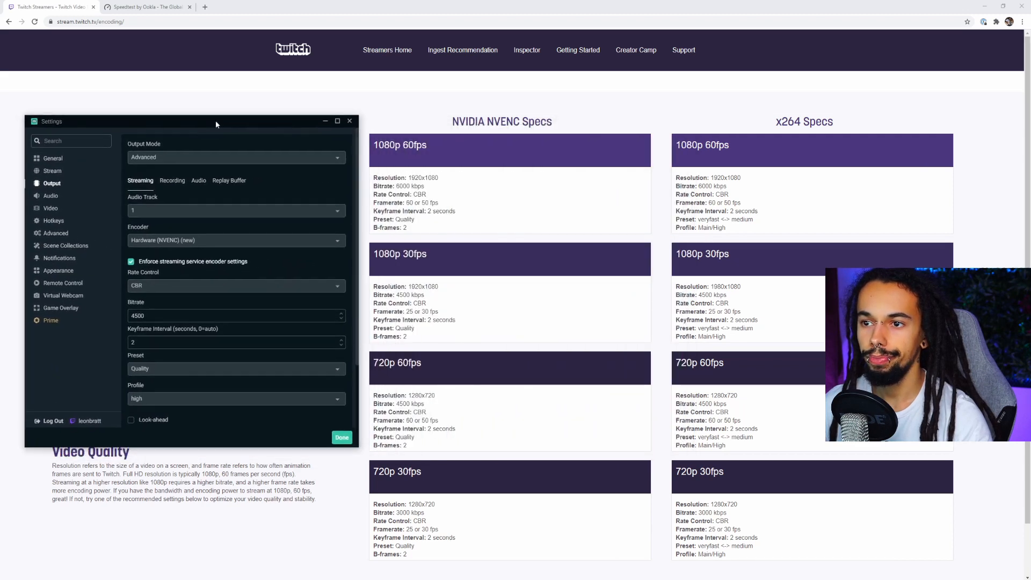
Keep the streaming encoder's rate control on CBR with 4500 bitrate
scroll(down, 3)
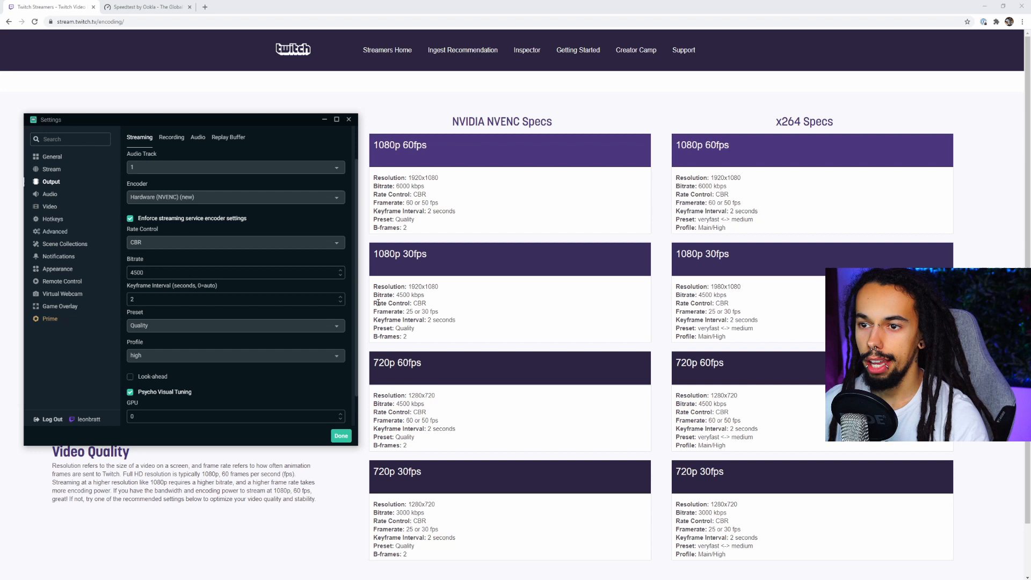
click(235, 243)
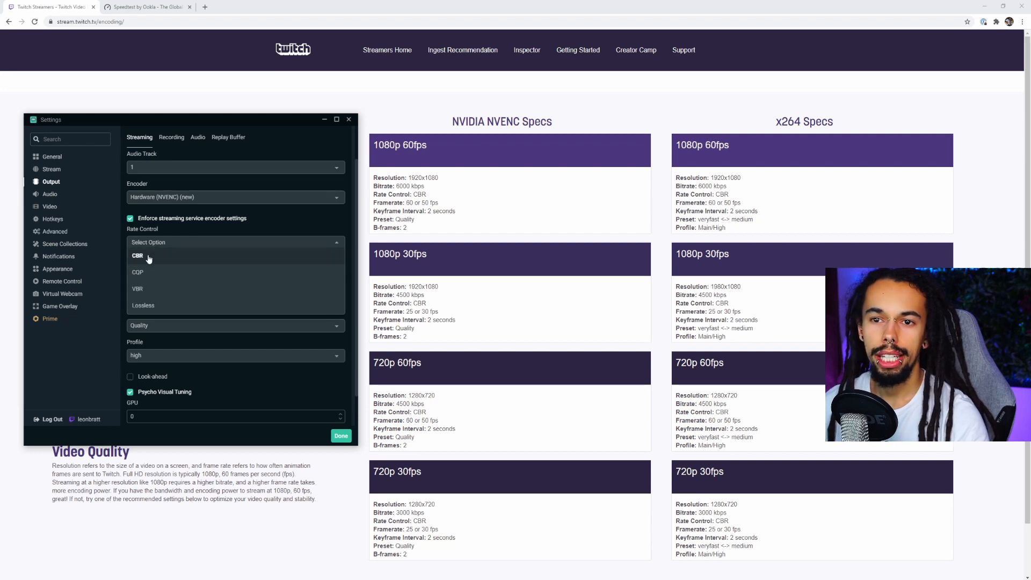
click(138, 255)
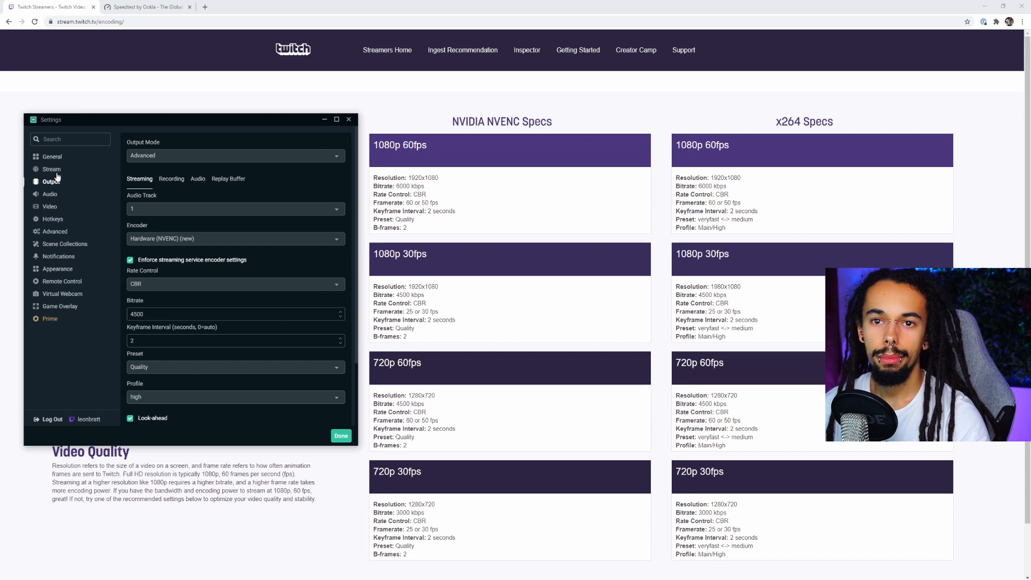
Keep 1920x1080 output resolution with the Lanczos downscale filter and 30 FPS
click(49, 206)
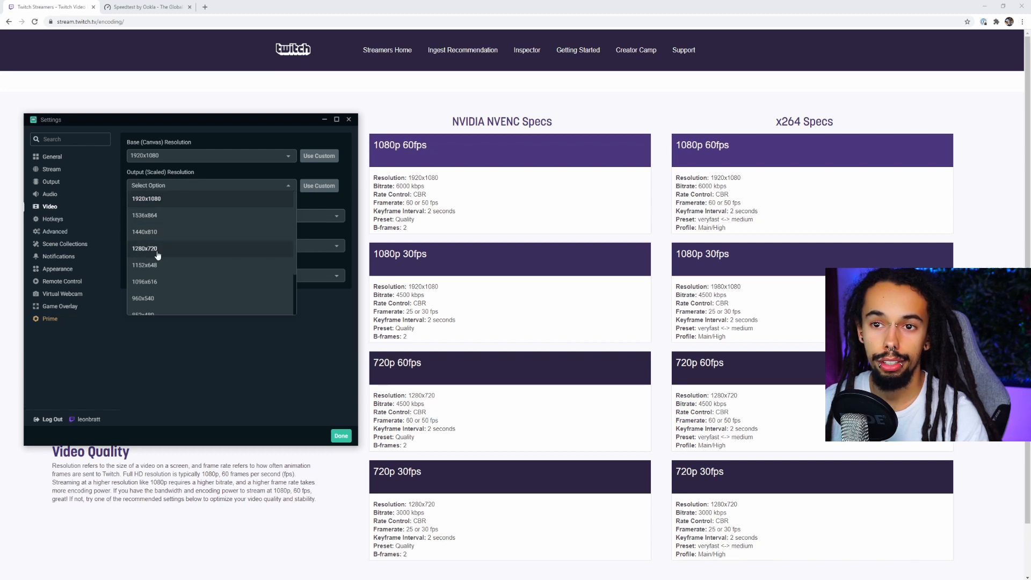
mouse_move(202, 203)
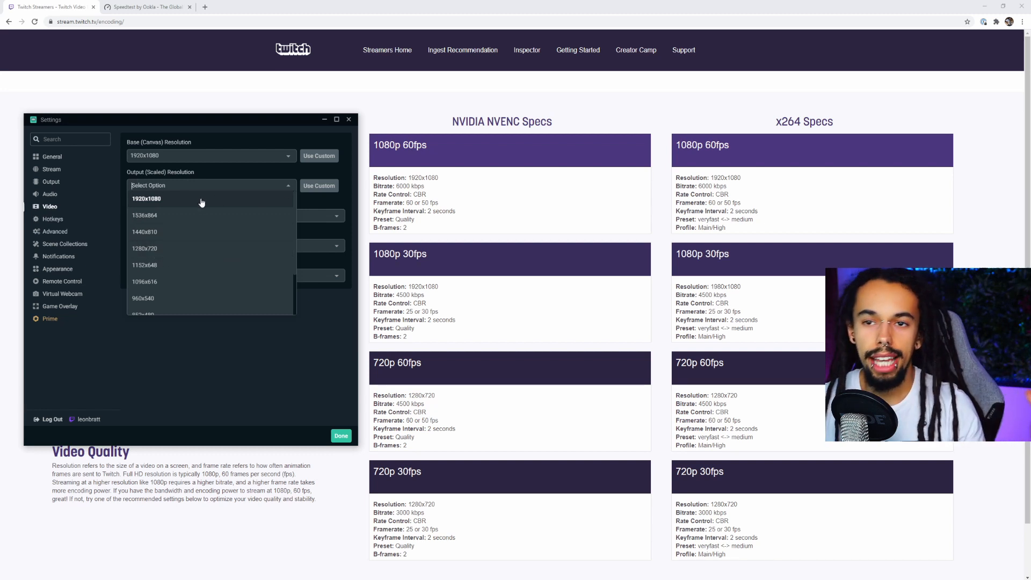
click(146, 198)
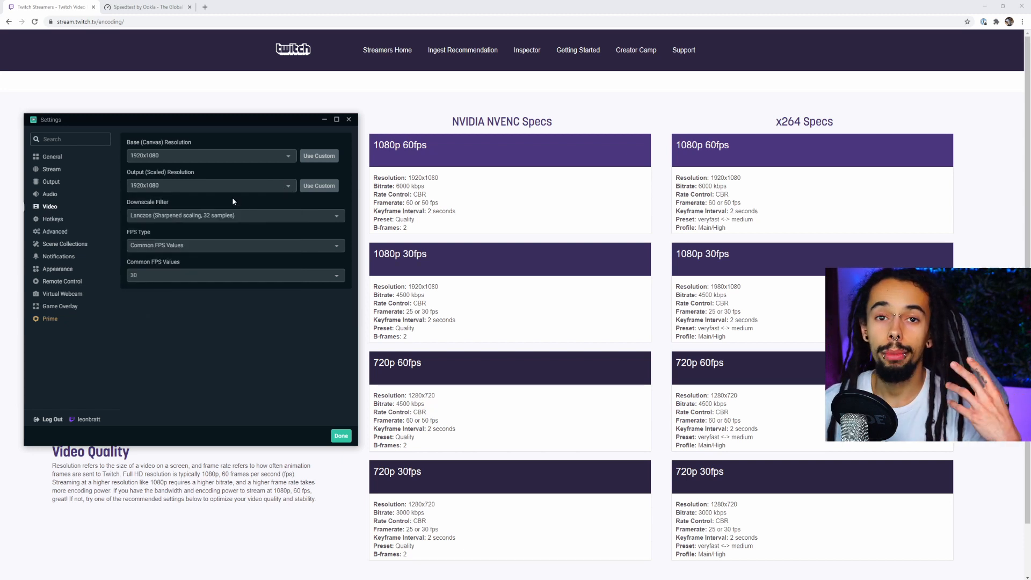
mouse_move(84, 84)
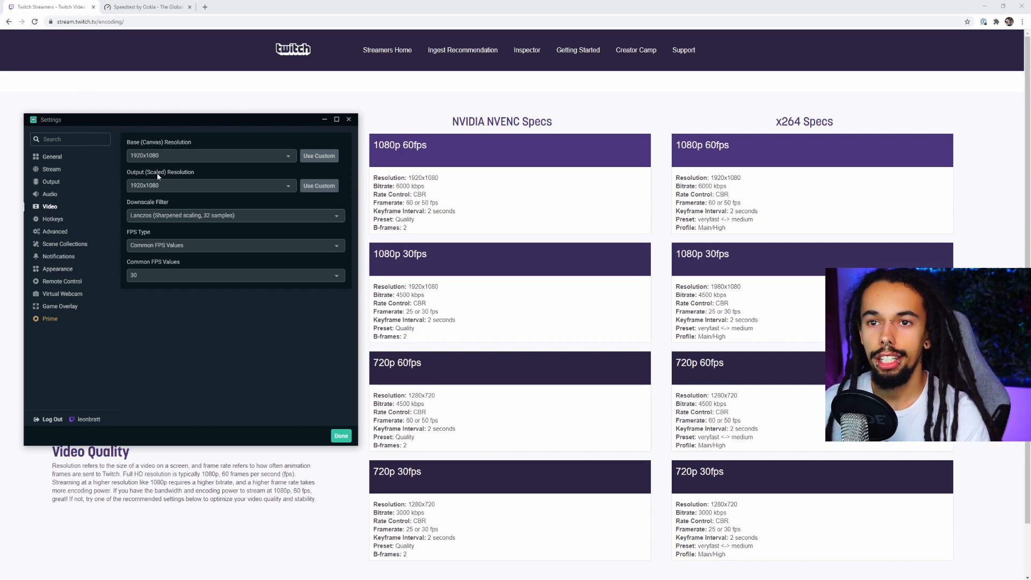
mouse_move(263, 186)
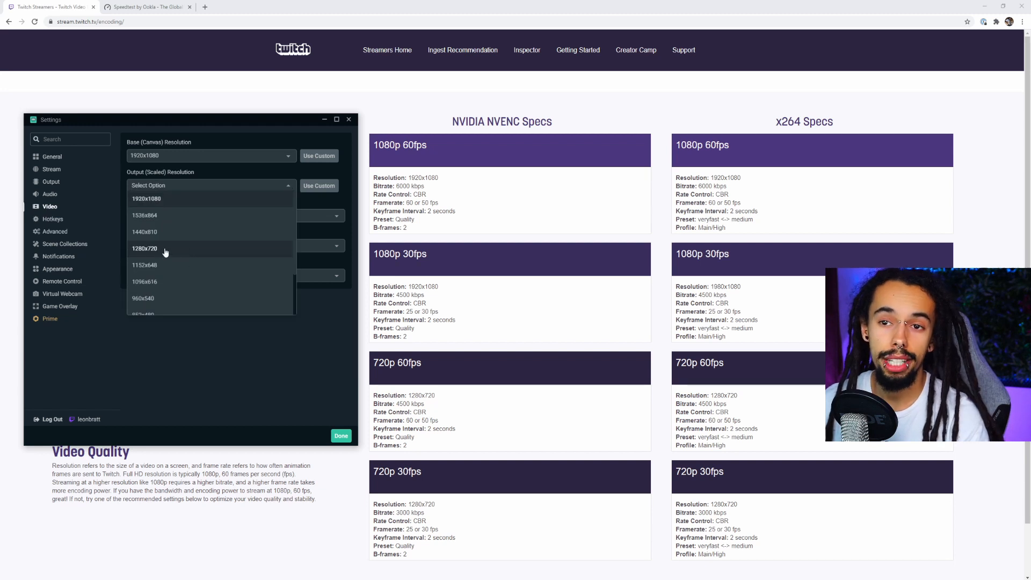
click(146, 199)
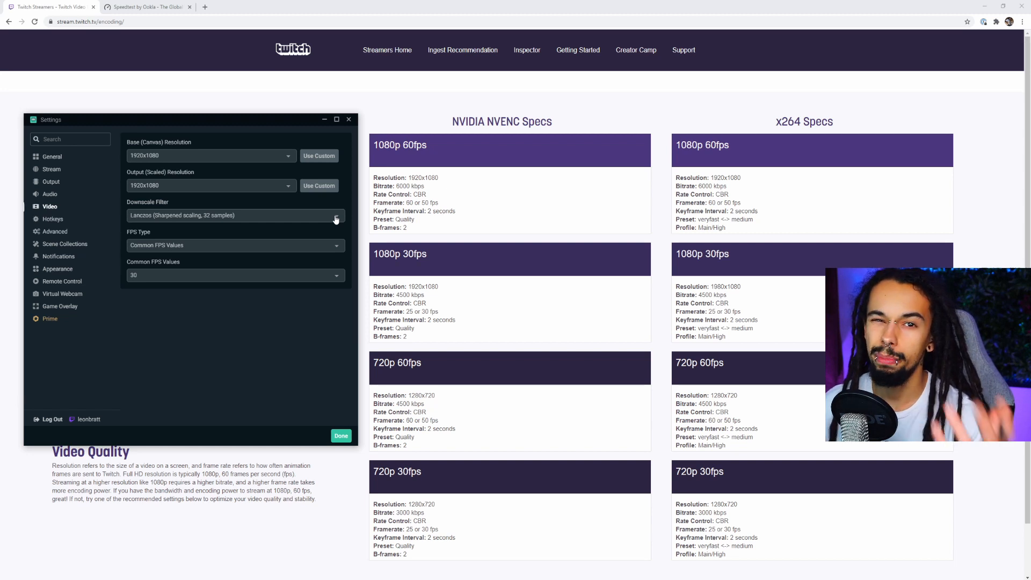
click(335, 214)
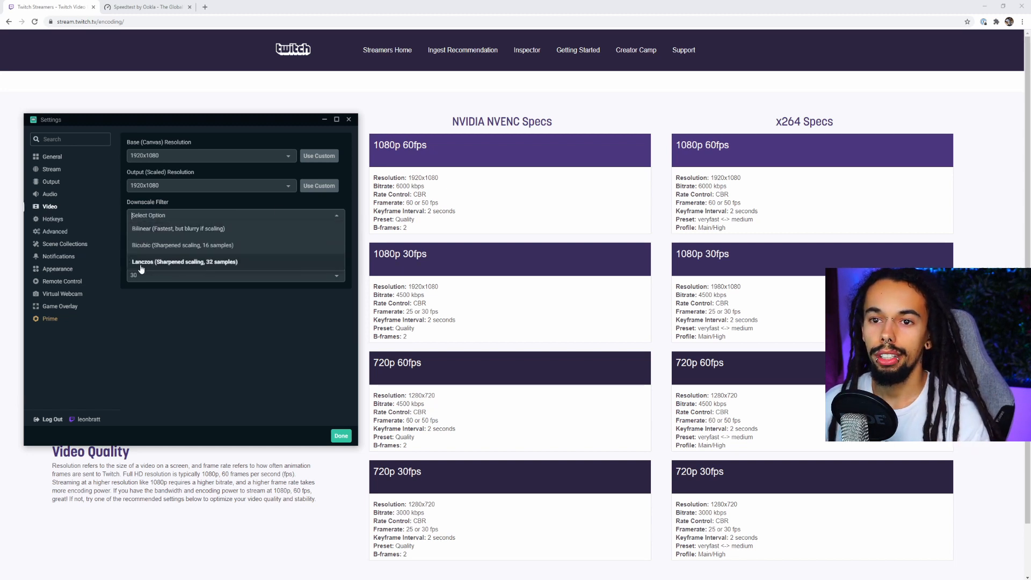
mouse_move(138, 248)
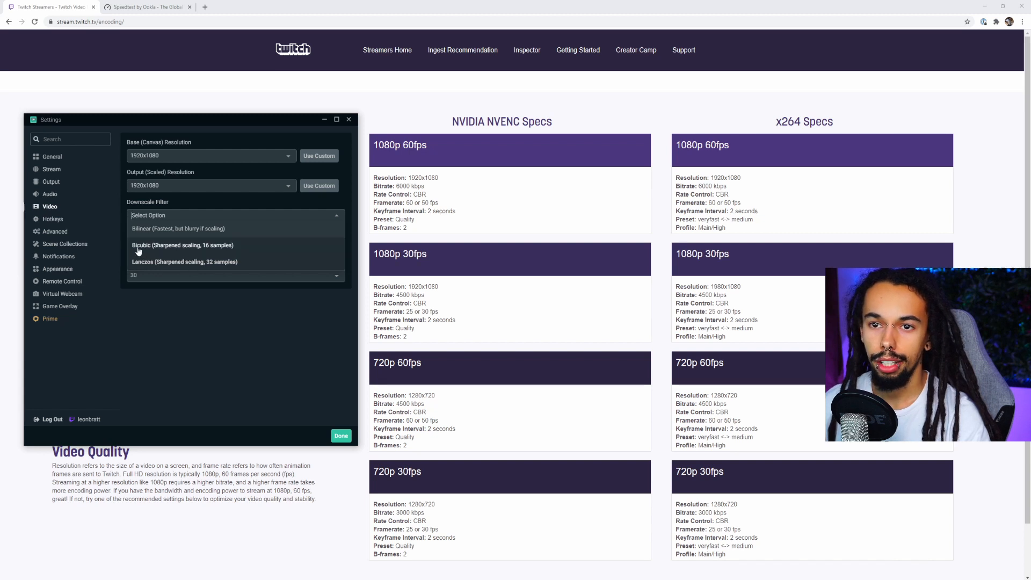
click(184, 261)
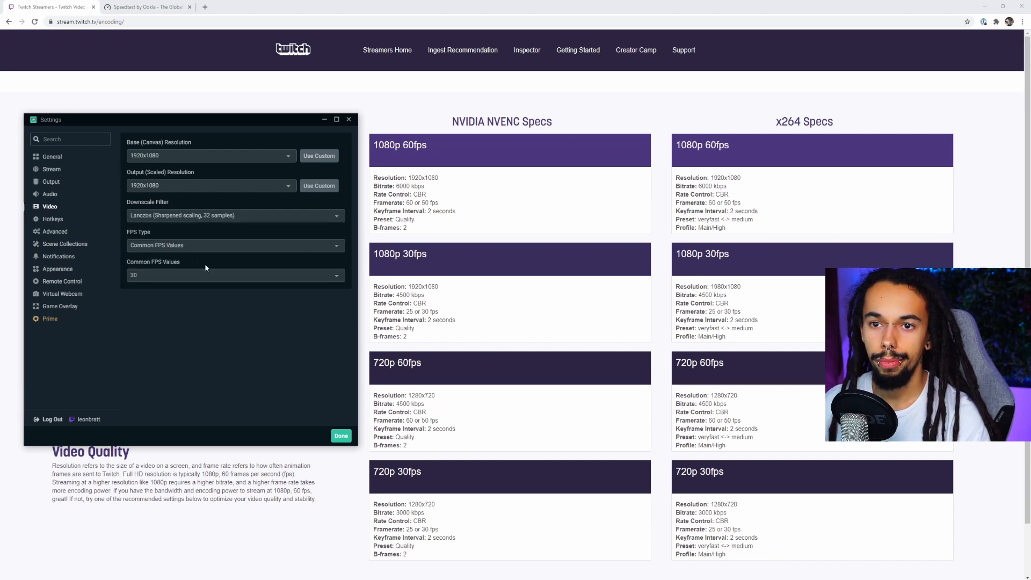
click(234, 245)
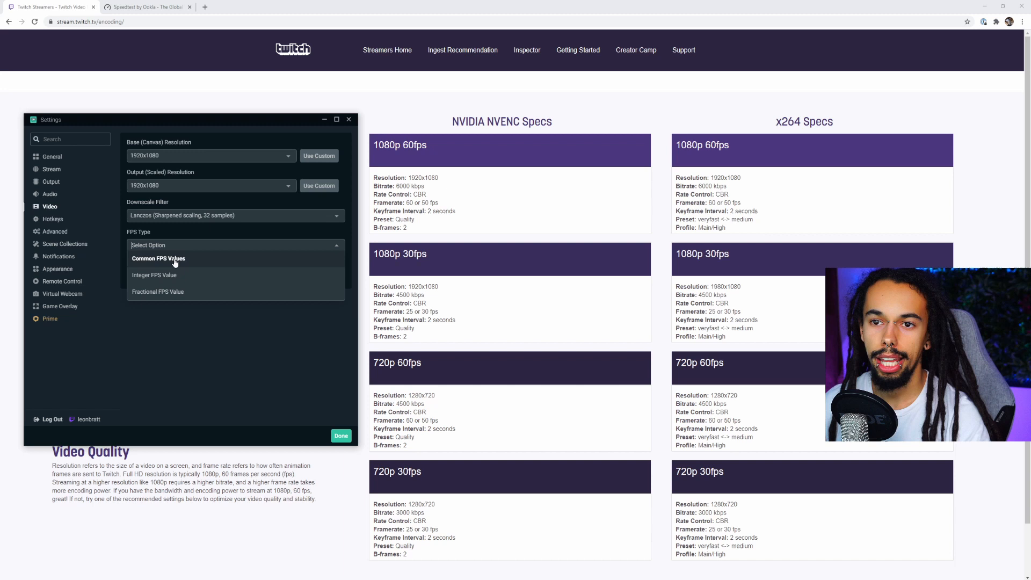
click(158, 257)
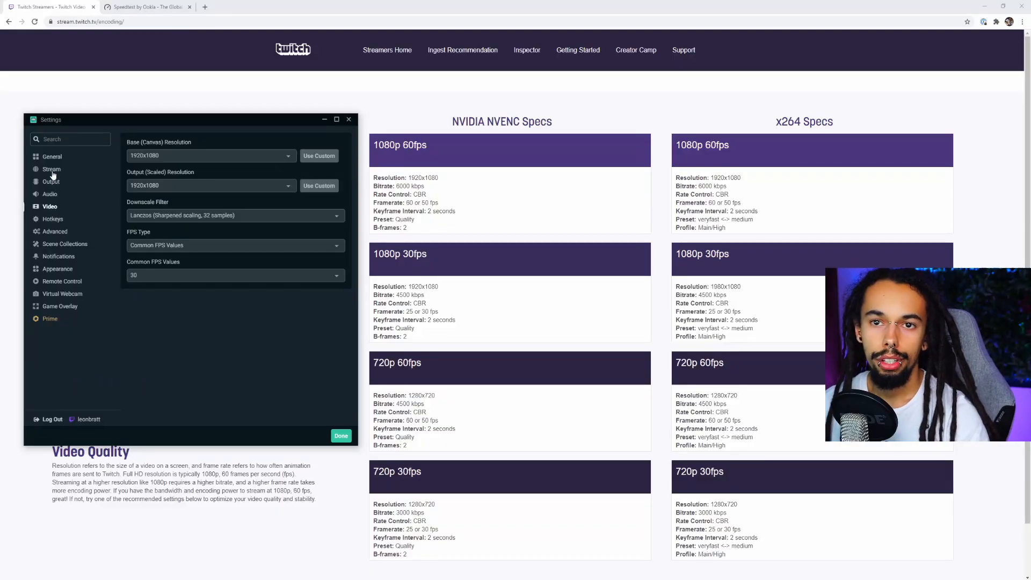
Set audio channels to Stereo at a 44.1 kHz sample rate after briefly trying Mono
click(49, 193)
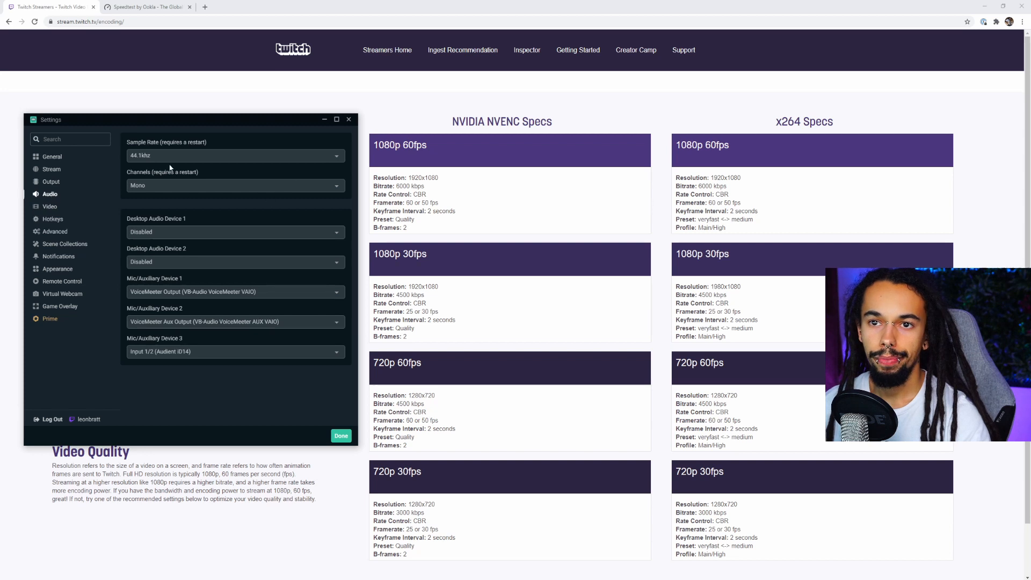
click(235, 185)
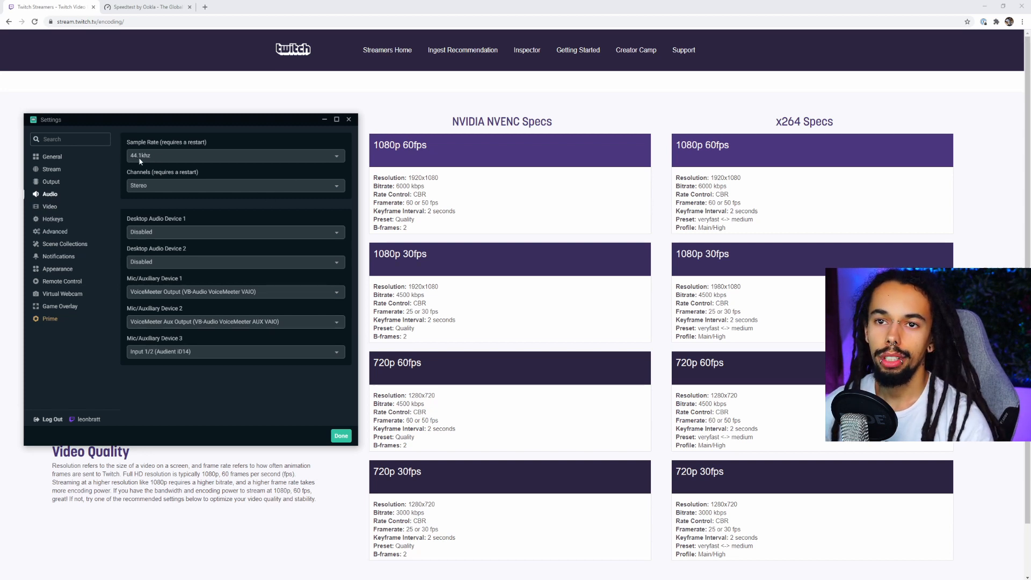
mouse_move(177, 178)
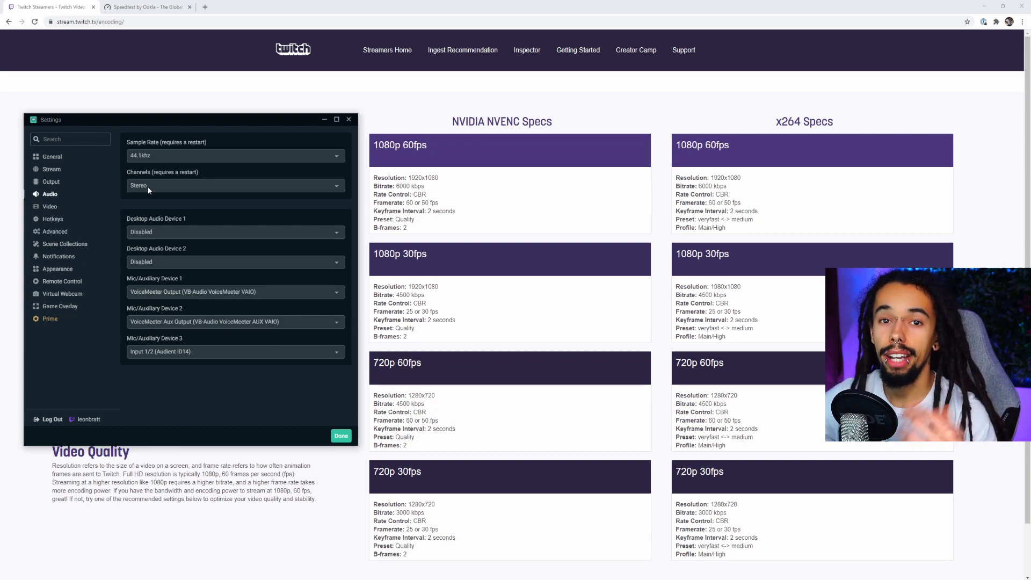
click(234, 186)
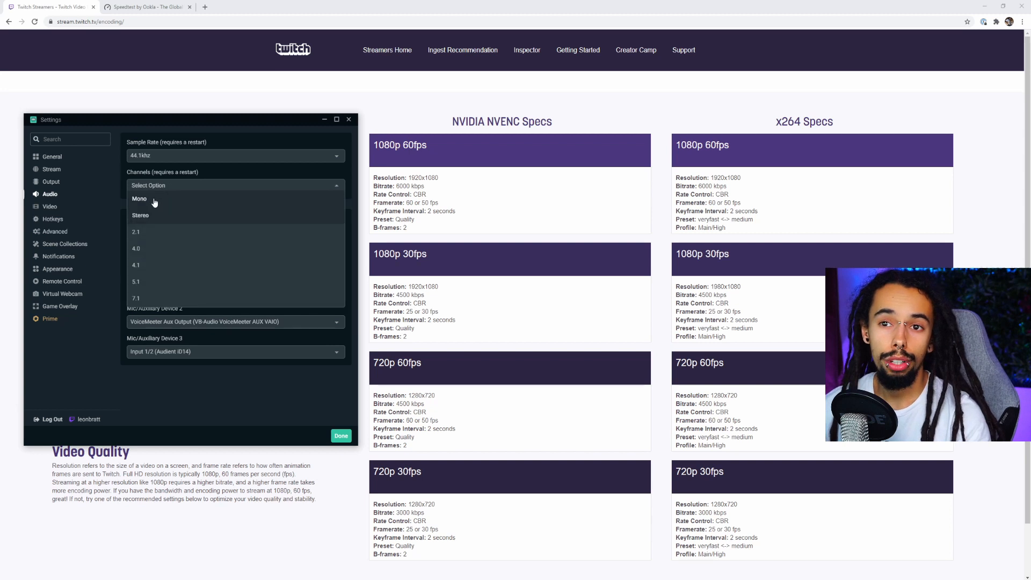
click(139, 199)
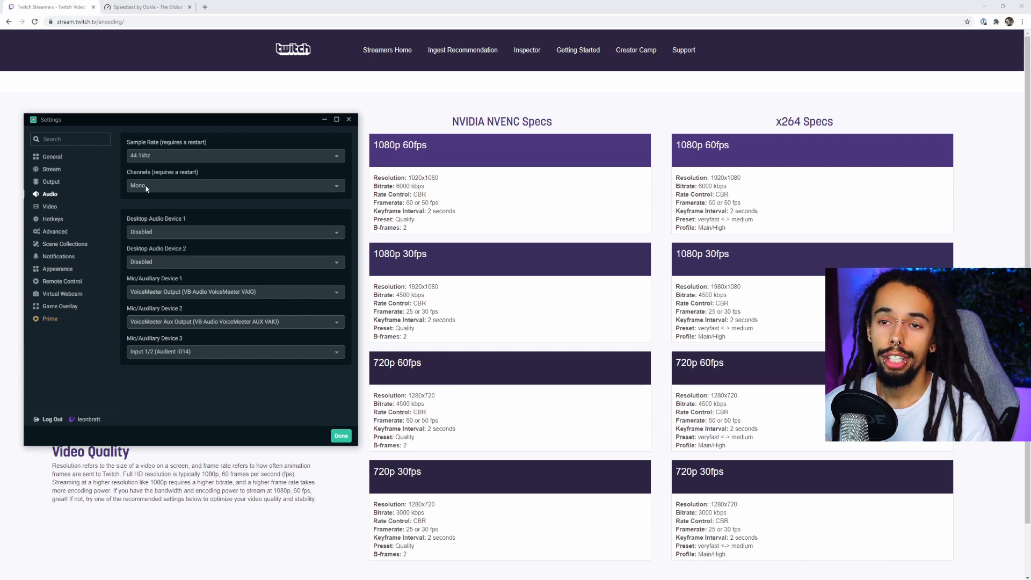
click(234, 184)
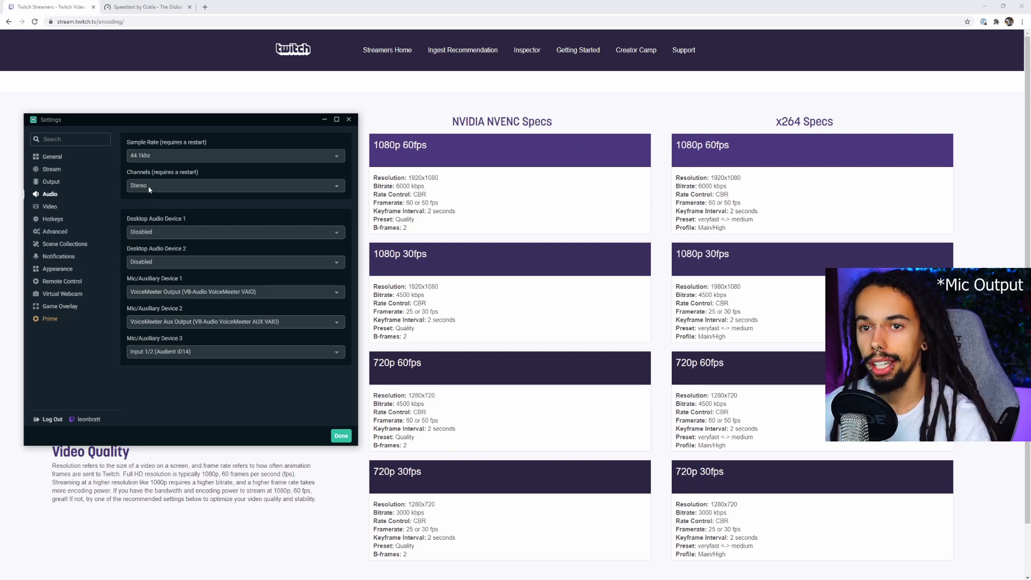
mouse_move(341, 237)
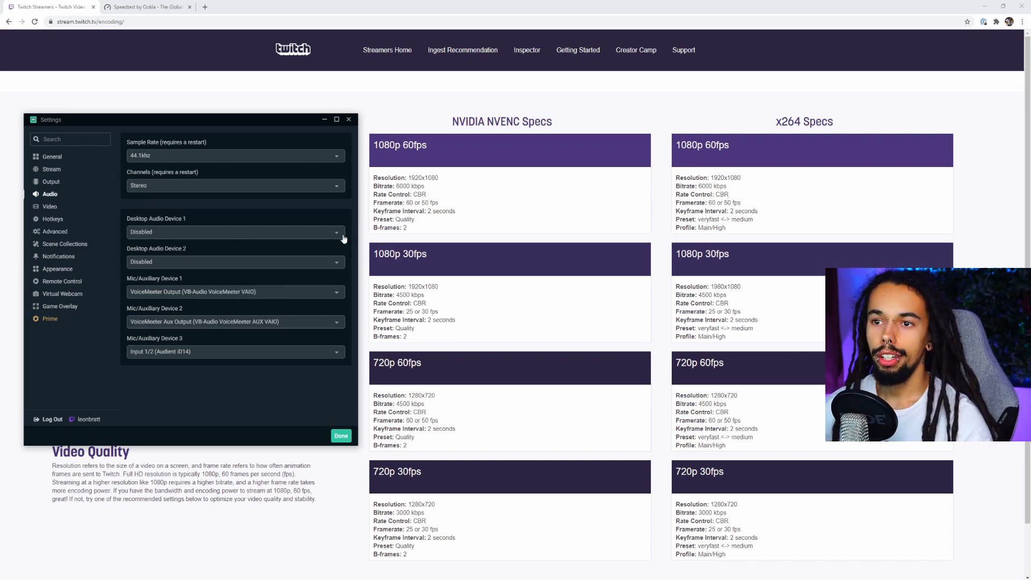
click(335, 231)
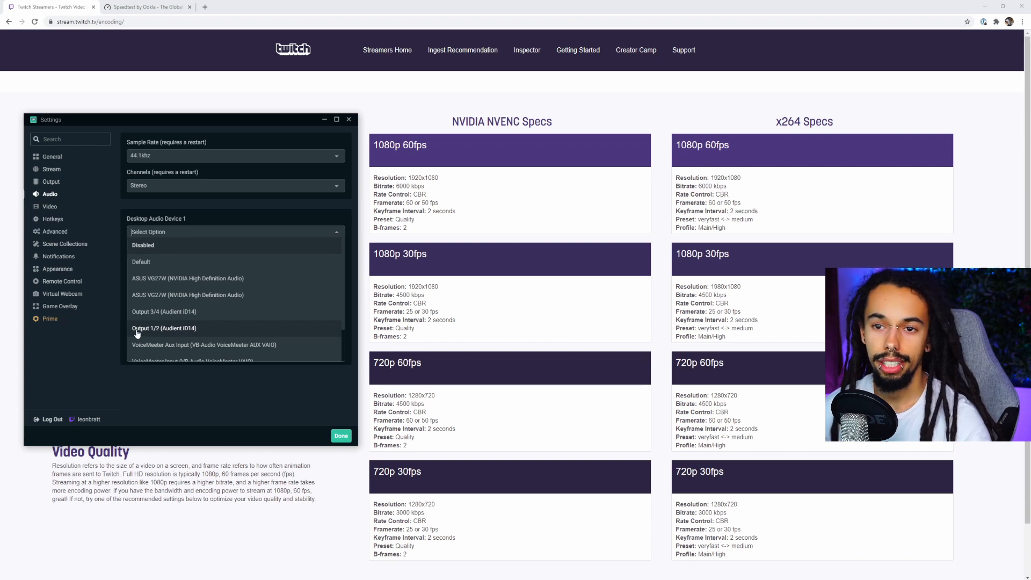
mouse_move(186, 250)
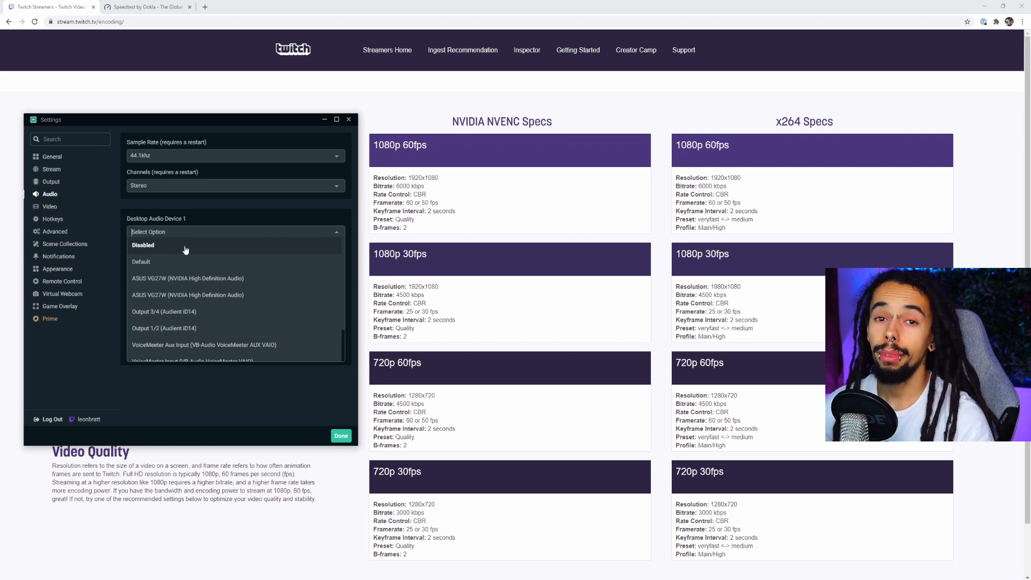
scroll(down, 3)
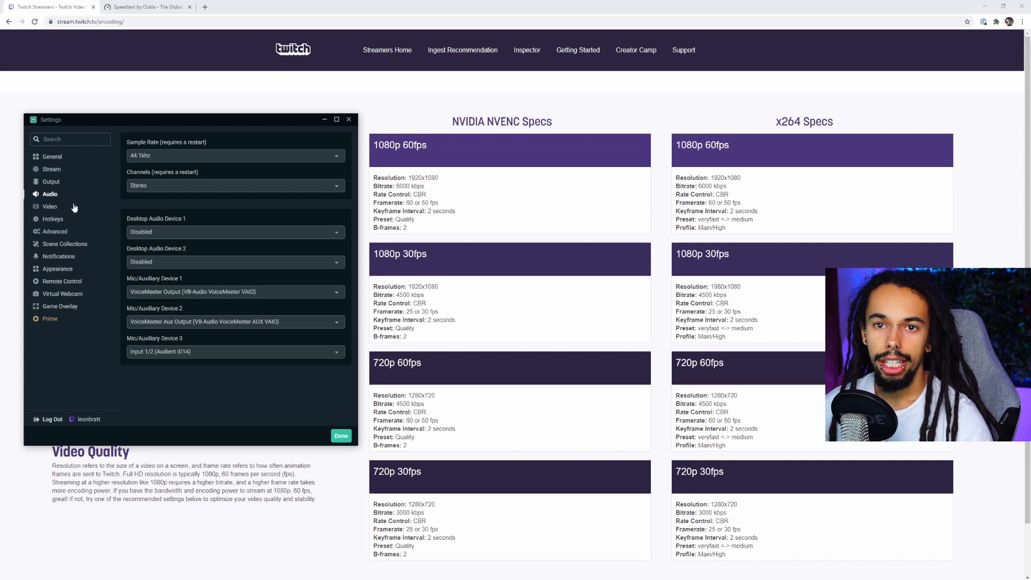
Show the stream settings with Twitch as service and Auto server
click(52, 169)
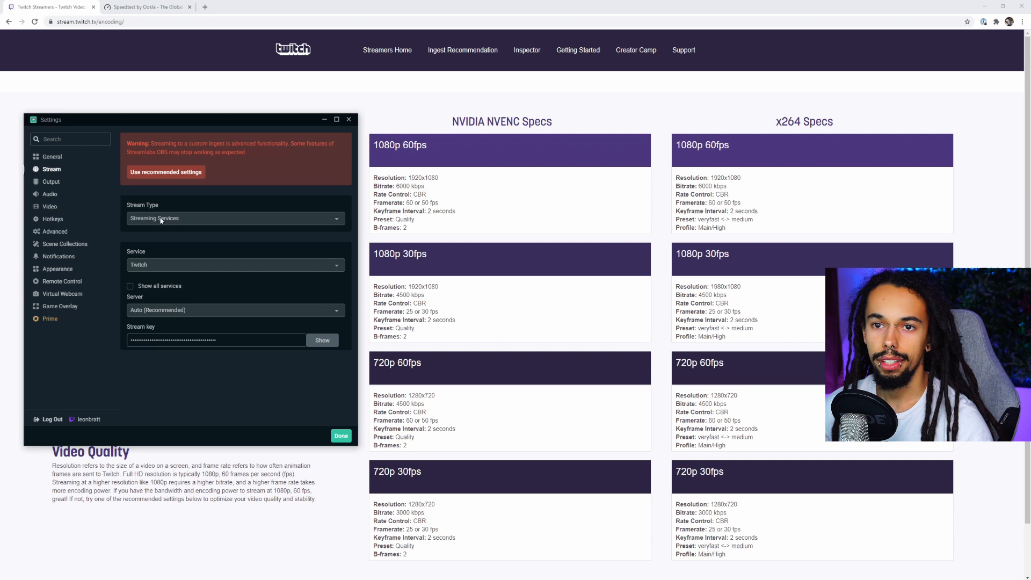
mouse_move(129, 273)
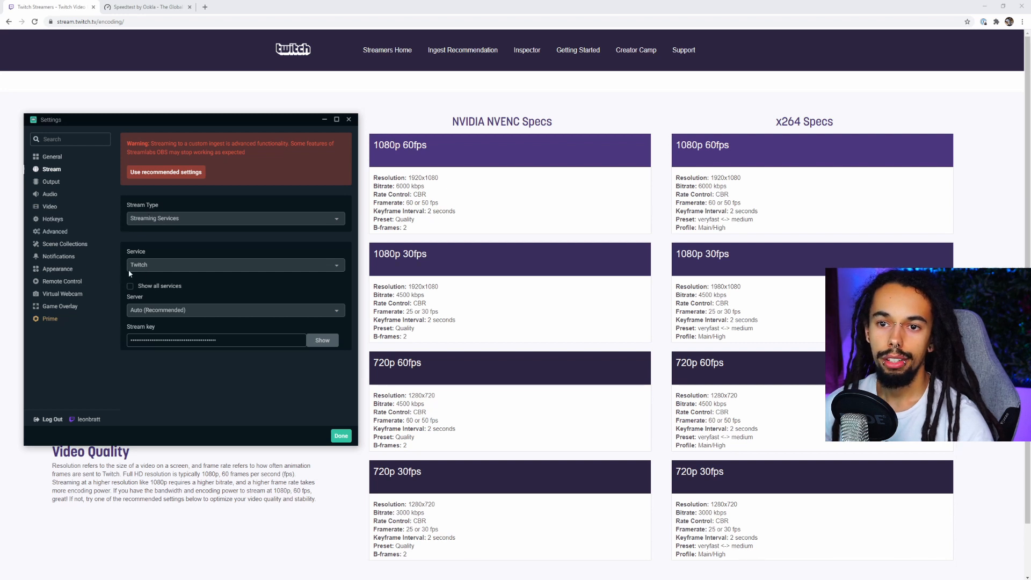
mouse_move(132, 315)
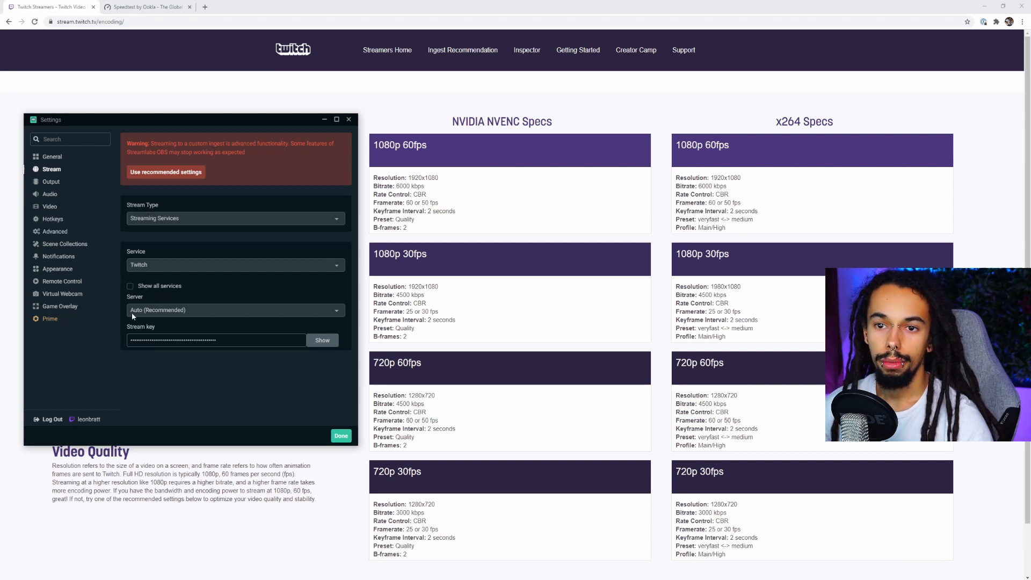
mouse_move(204, 313)
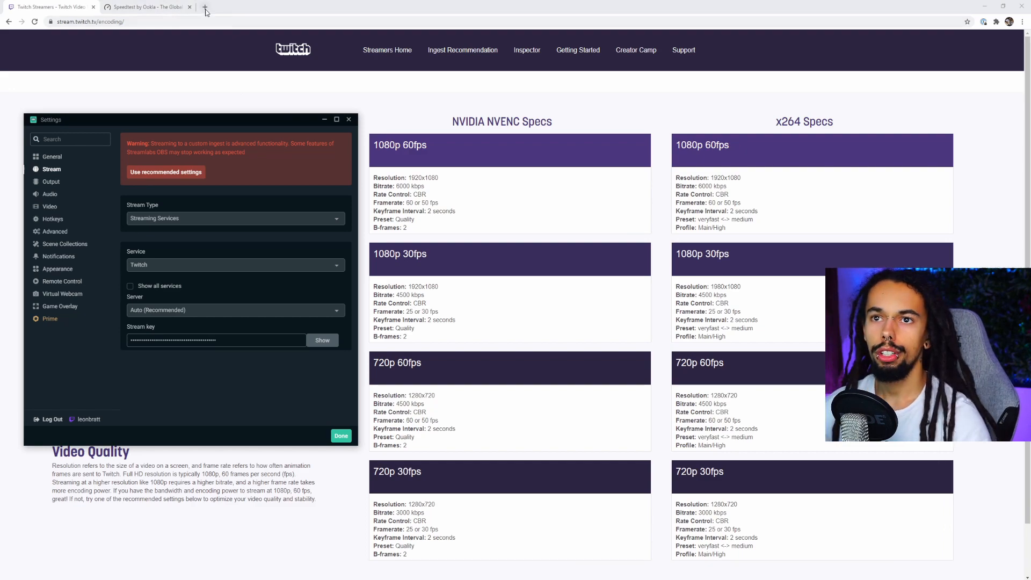
Copy the channel's primary stream key from Twitch Creator Dashboard channel preferences
click(205, 11)
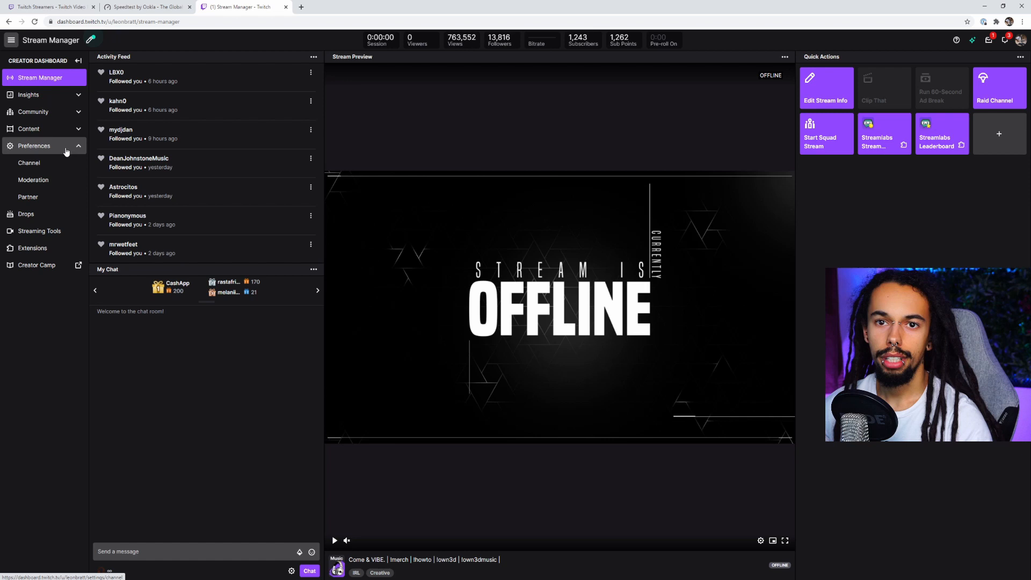
click(29, 162)
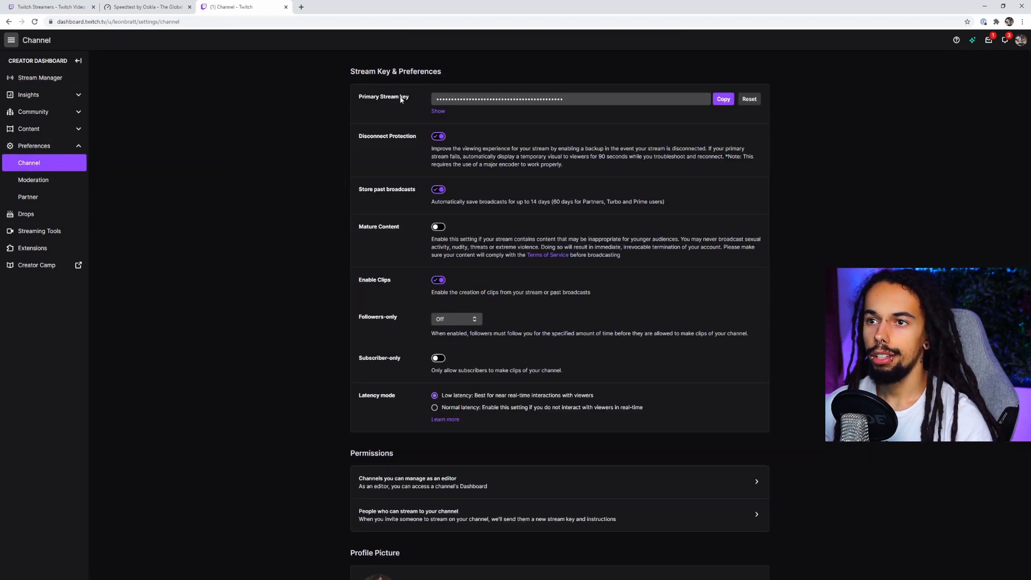
click(723, 98)
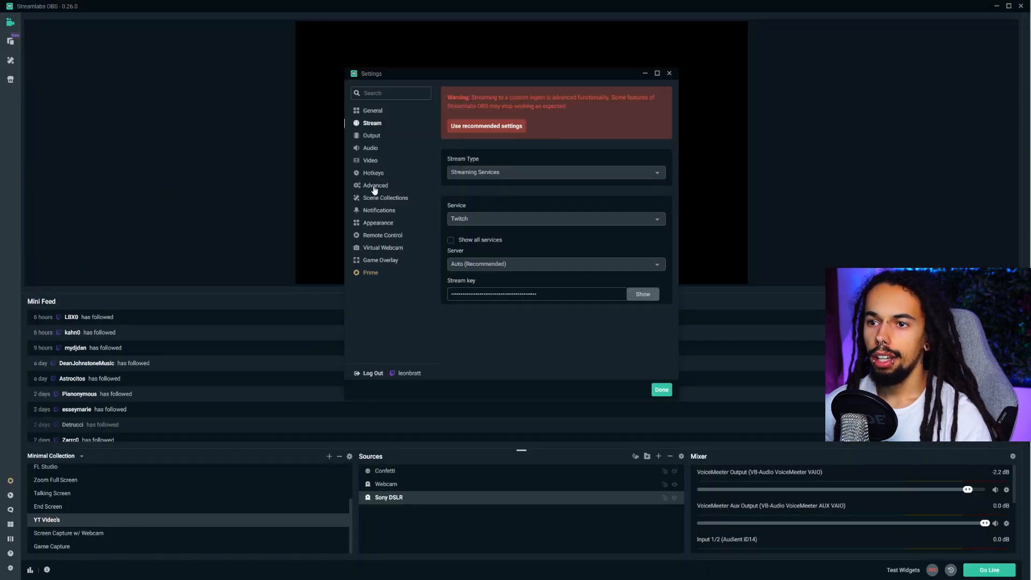
Keep process priority at Normal and review the remaining advanced options, including 10-second auto-reconnect
click(375, 185)
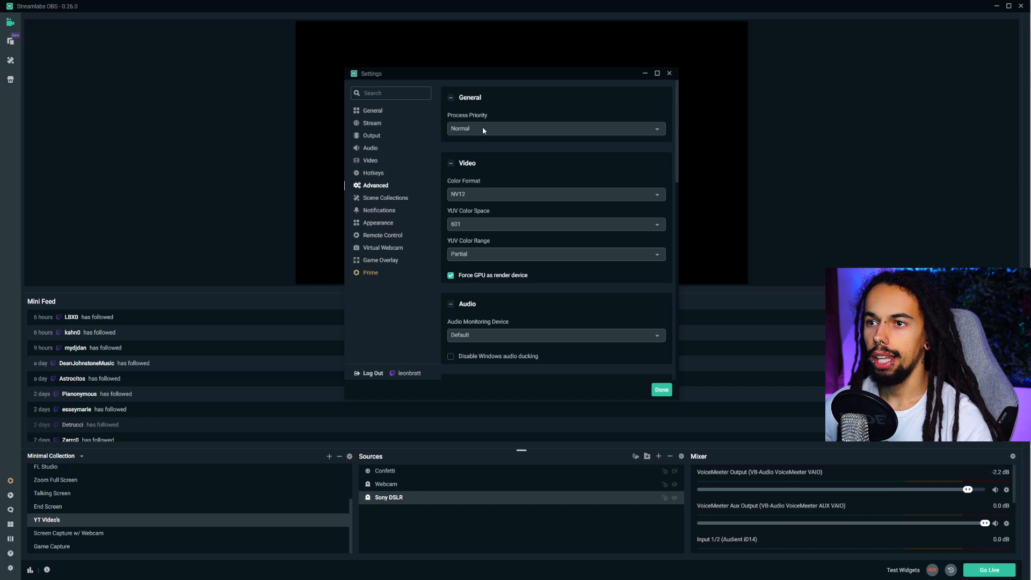
click(554, 128)
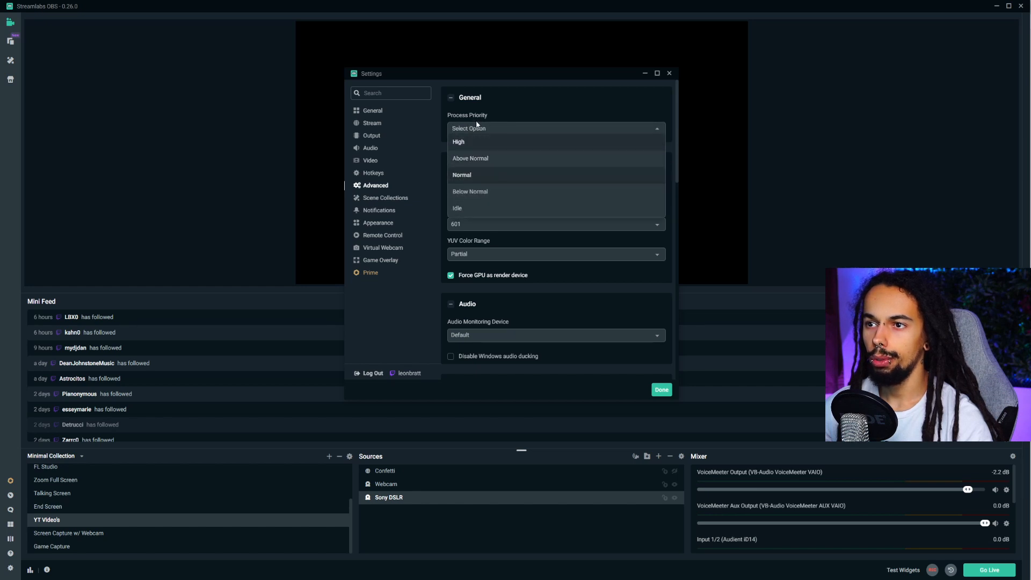
click(462, 174)
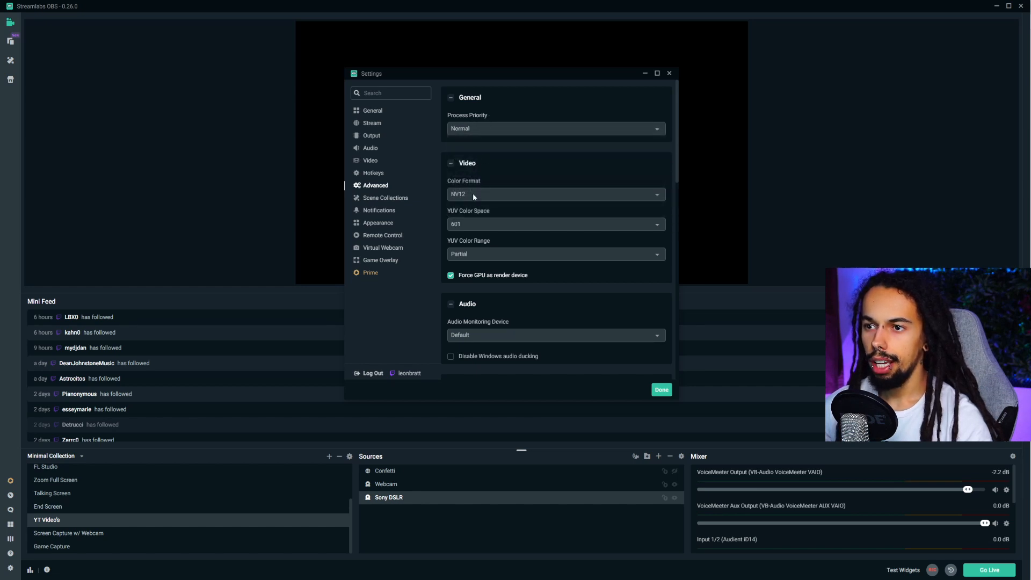
mouse_move(488, 222)
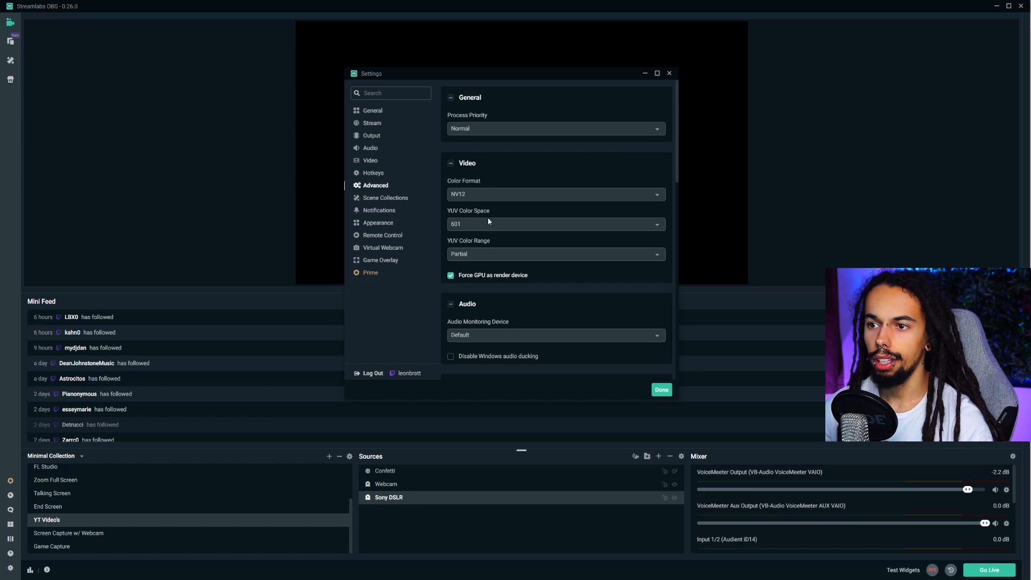
mouse_move(453, 257)
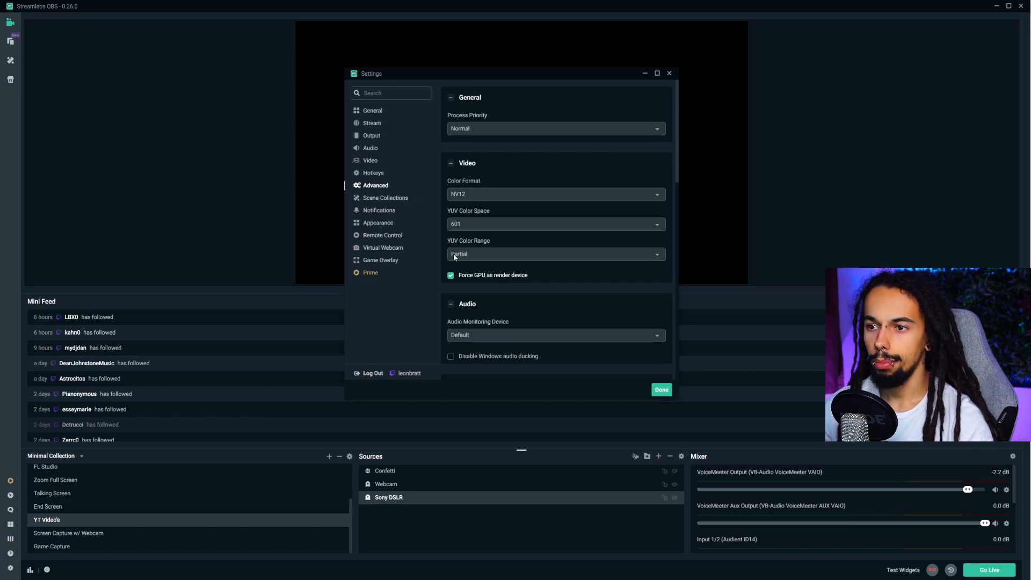
mouse_move(505, 282)
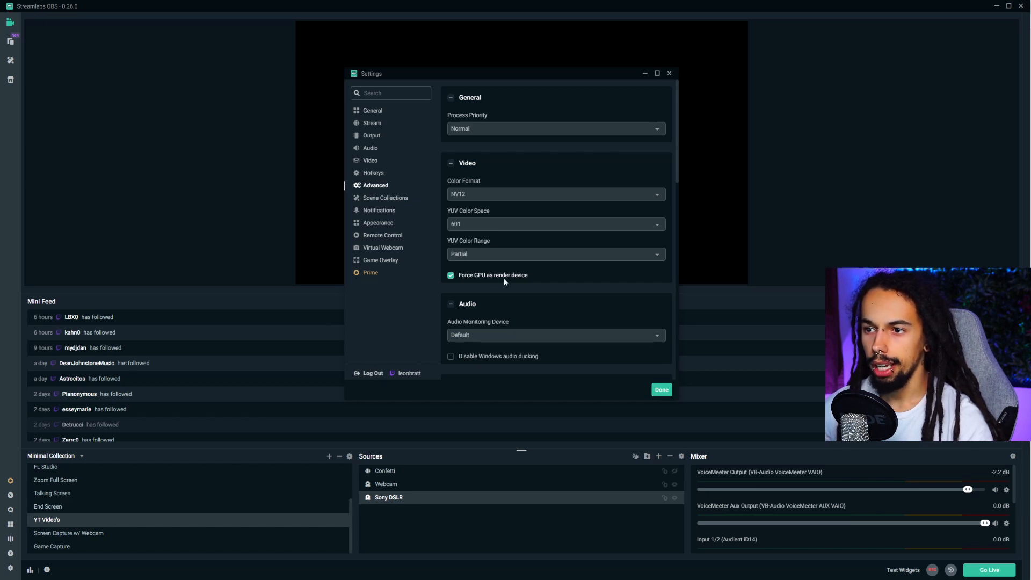
scroll(down, 3)
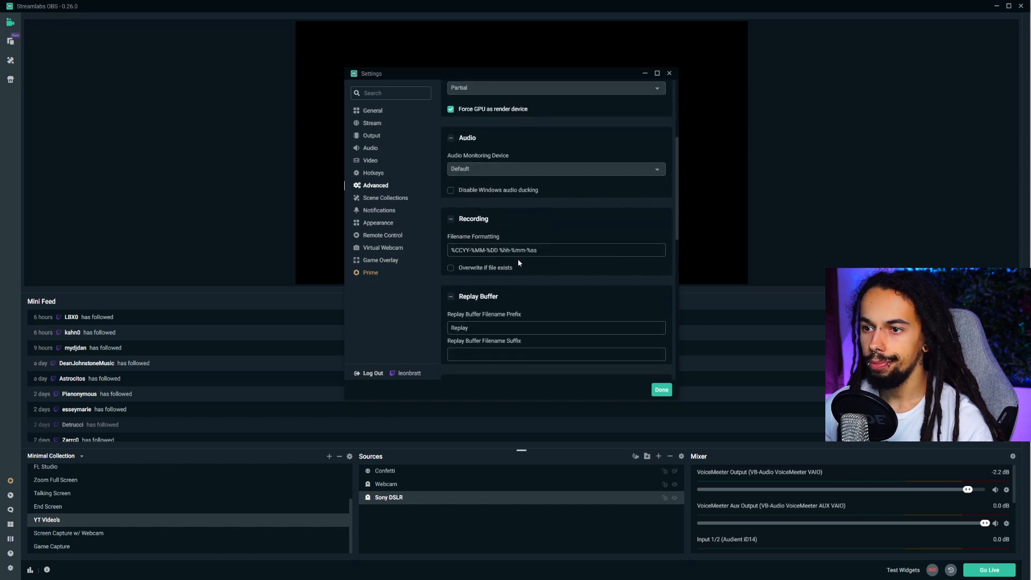
scroll(down, 3)
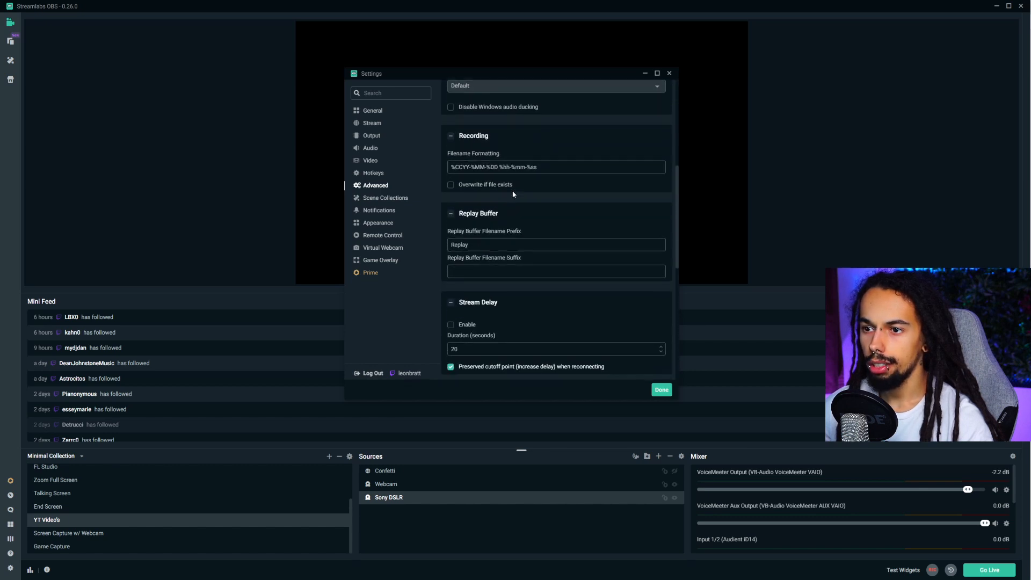
scroll(down, 3)
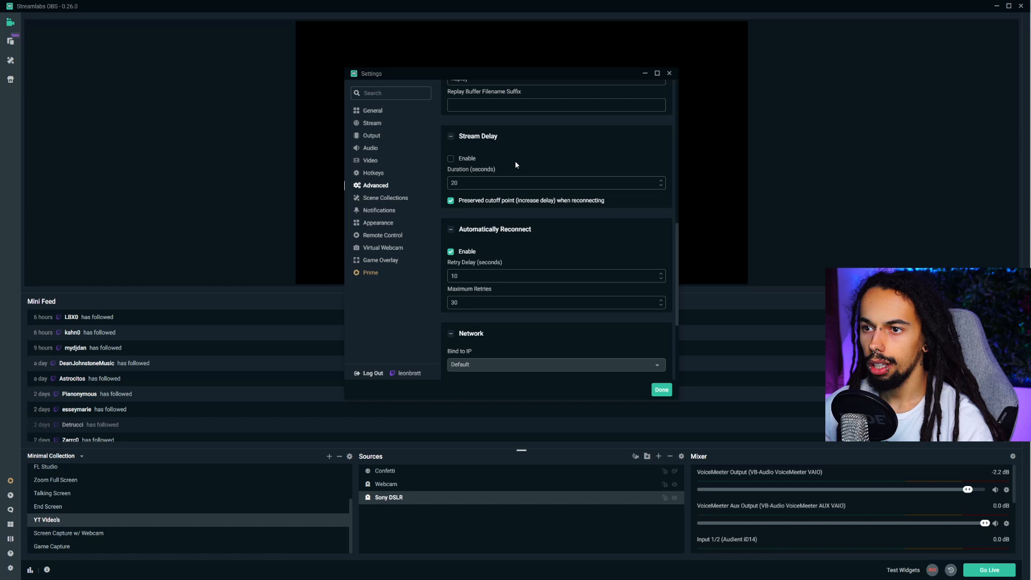
scroll(down, 3)
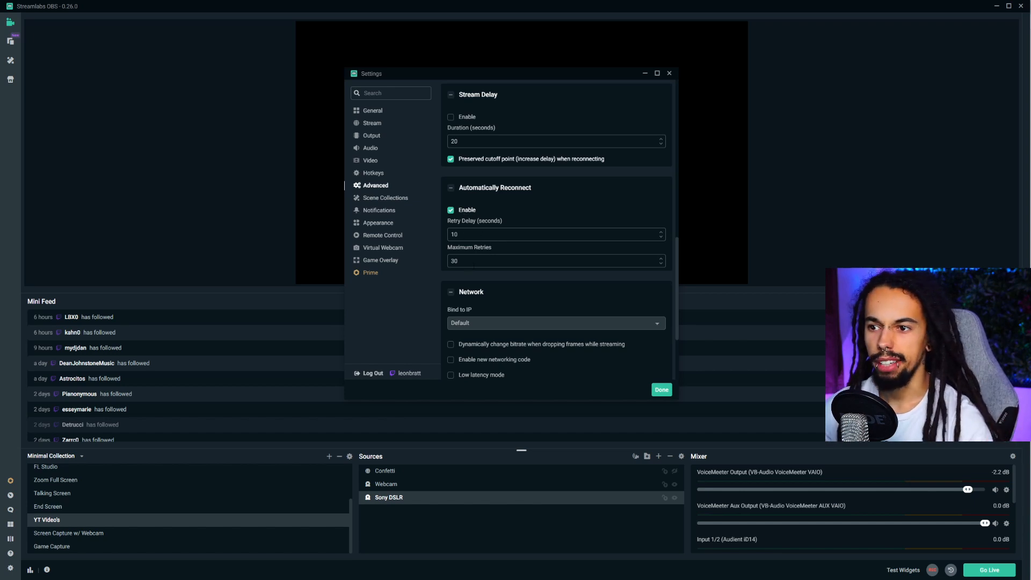
scroll(down, 3)
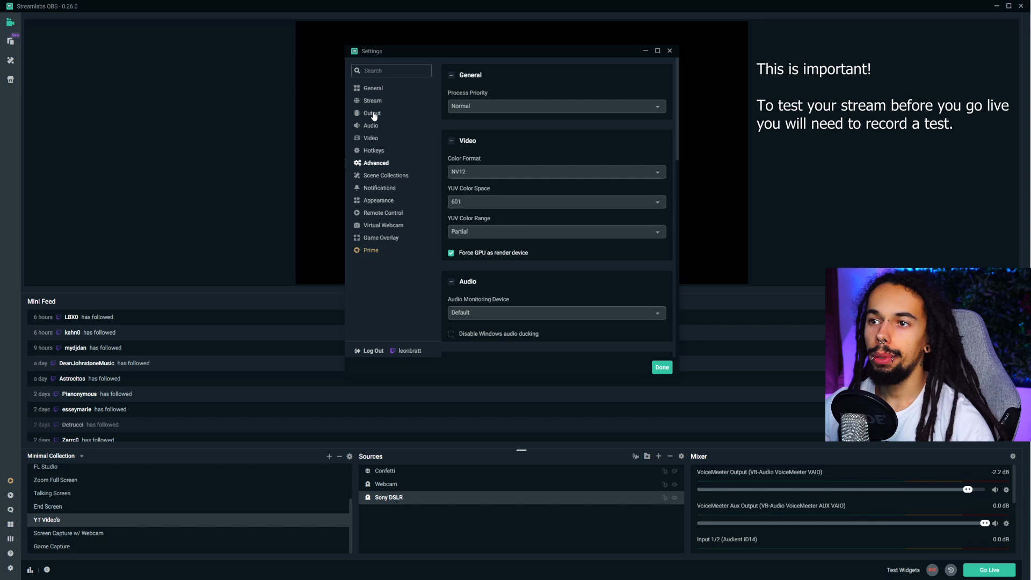
Return to the output settings showing NVENC (new) streaming at CBR 4500
click(371, 112)
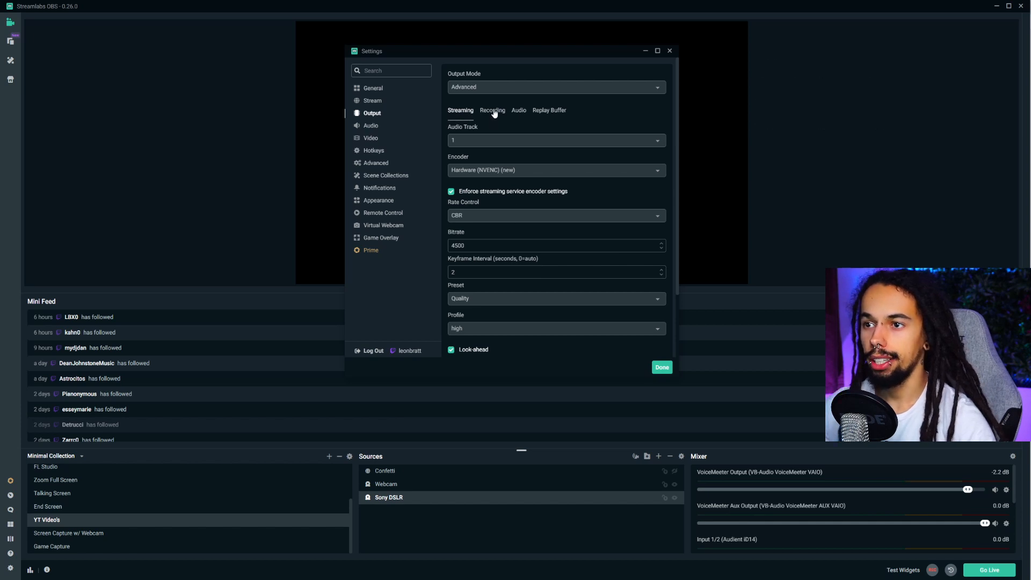
Switch recording to Standard type and scroll through its NVENC CBR 4500 encoder settings
click(492, 110)
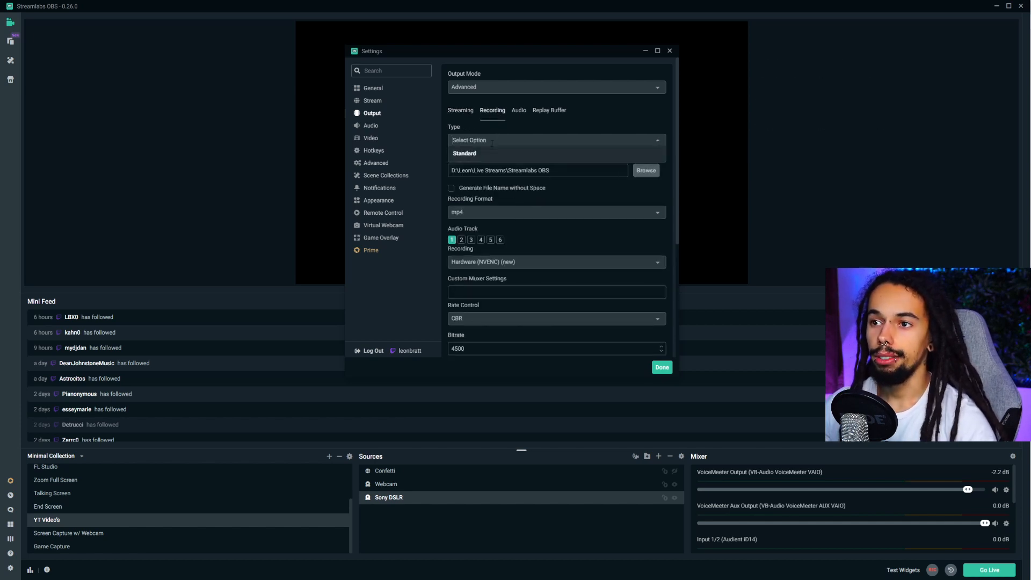
mouse_move(601, 126)
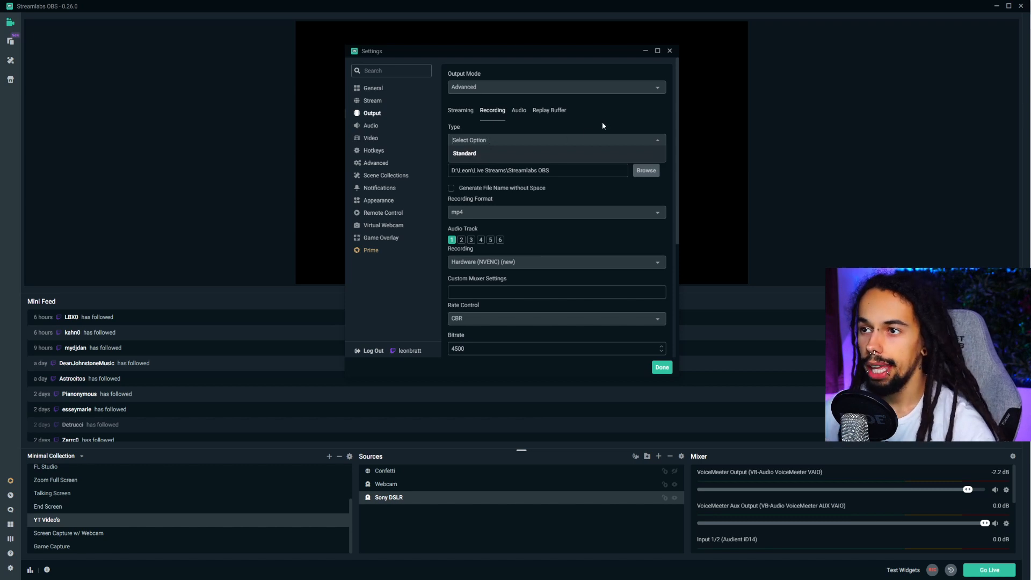
click(464, 153)
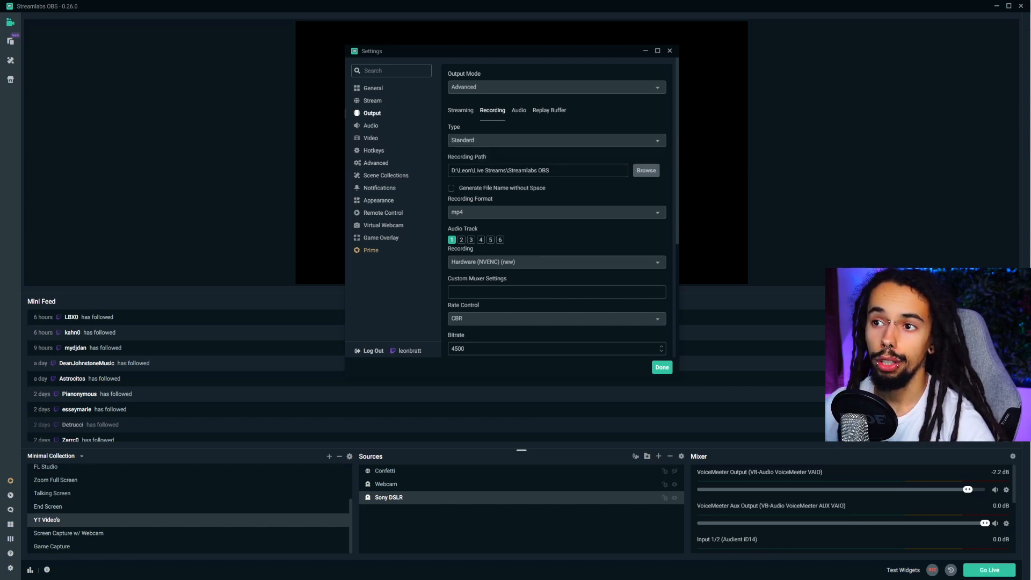
scroll(down, 3)
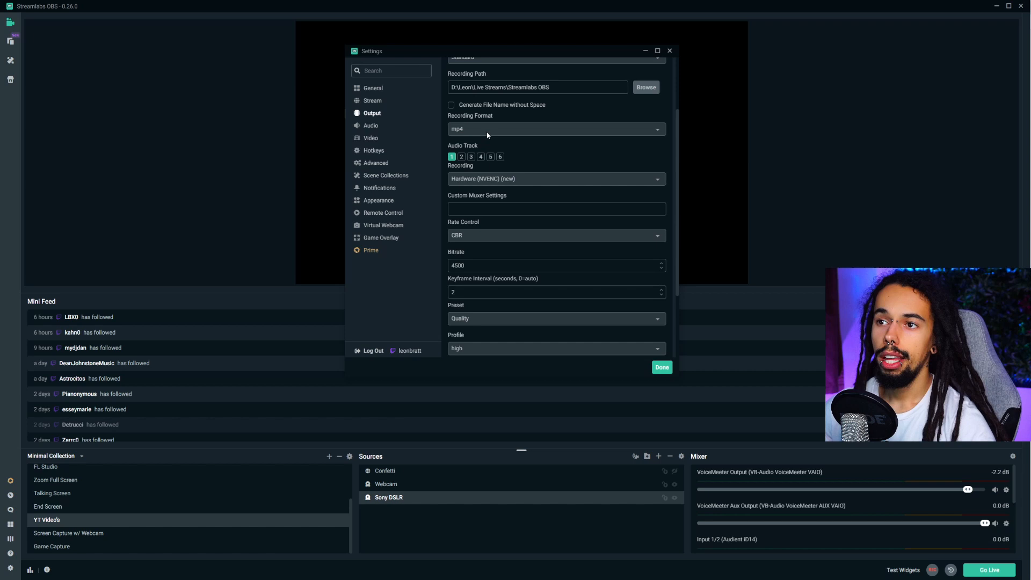
mouse_move(499, 118)
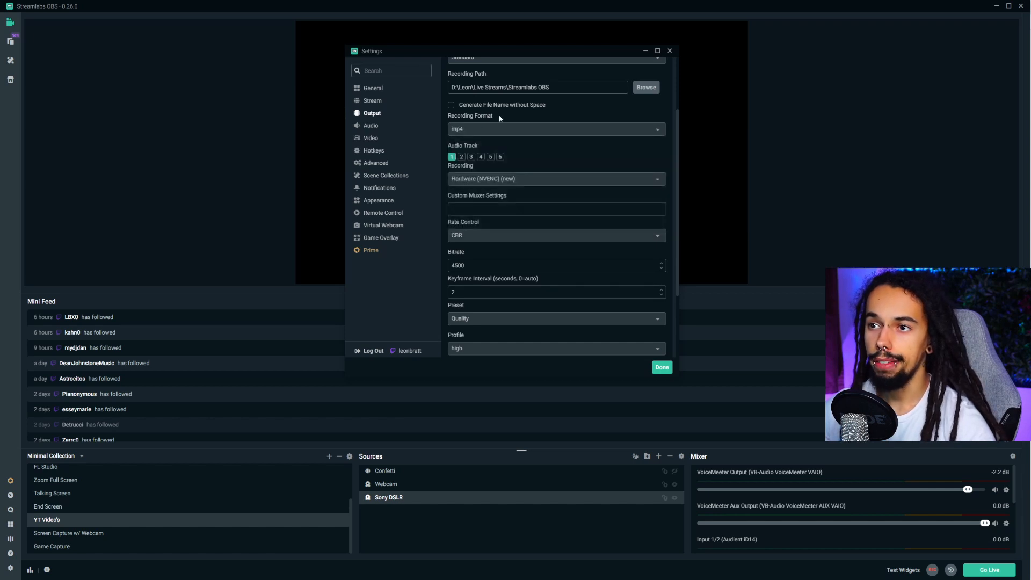
mouse_move(675, 188)
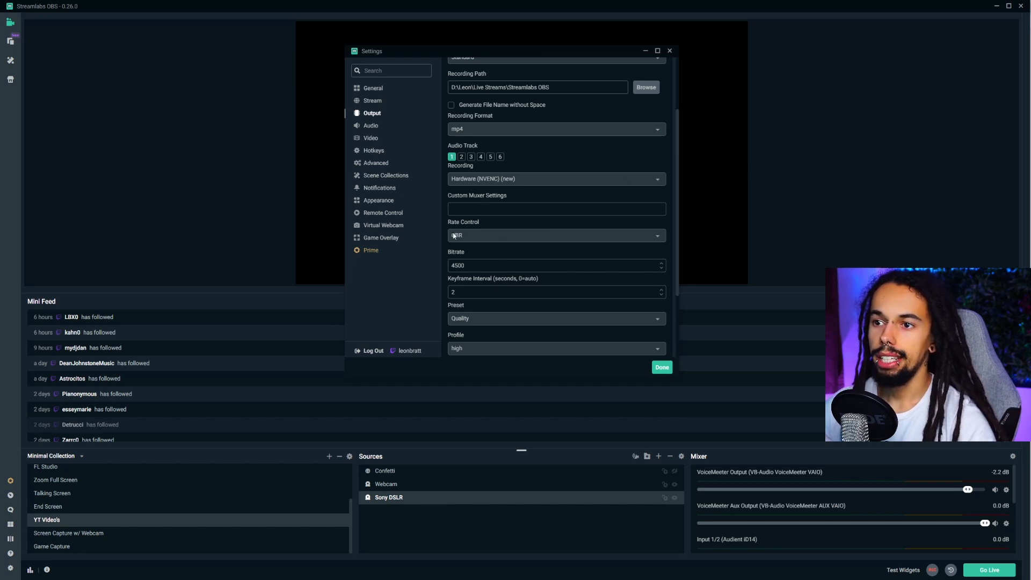
scroll(down, 3)
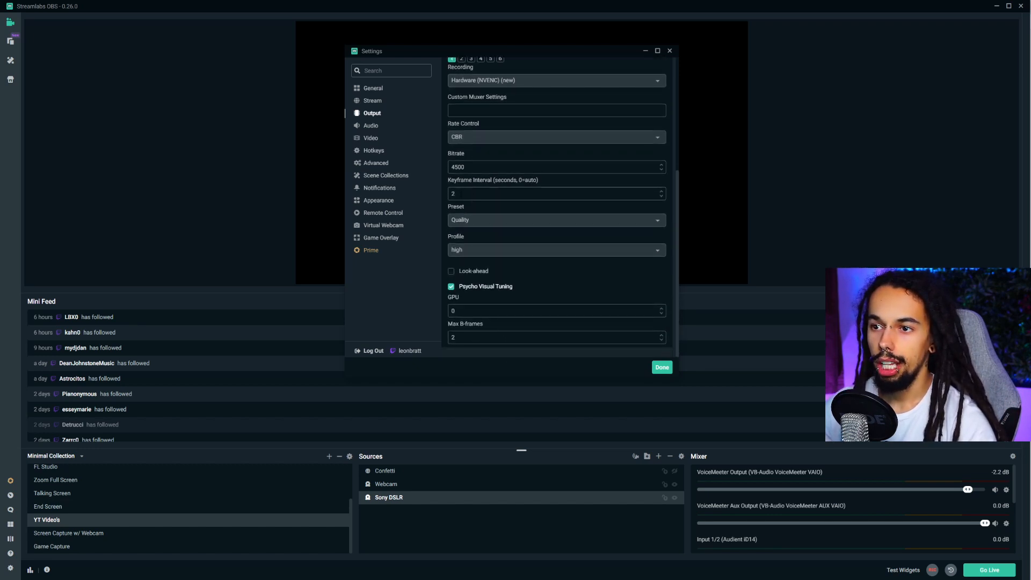
mouse_move(484, 261)
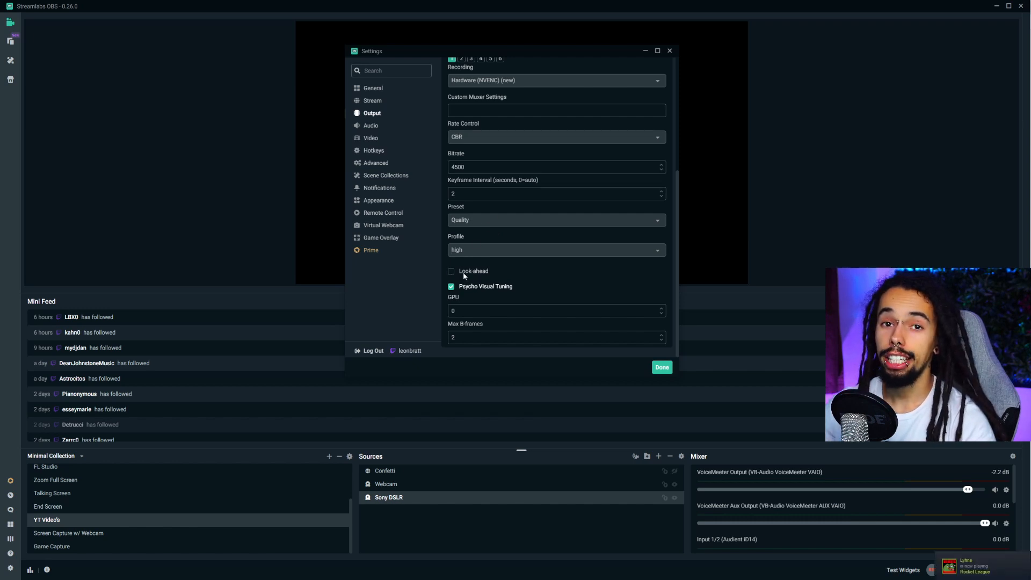
mouse_move(425, 263)
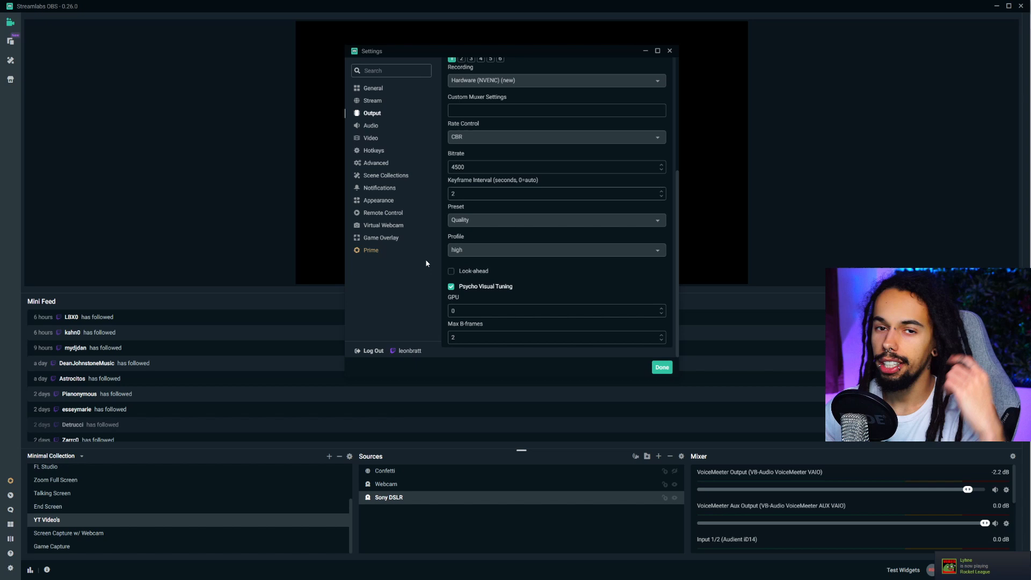